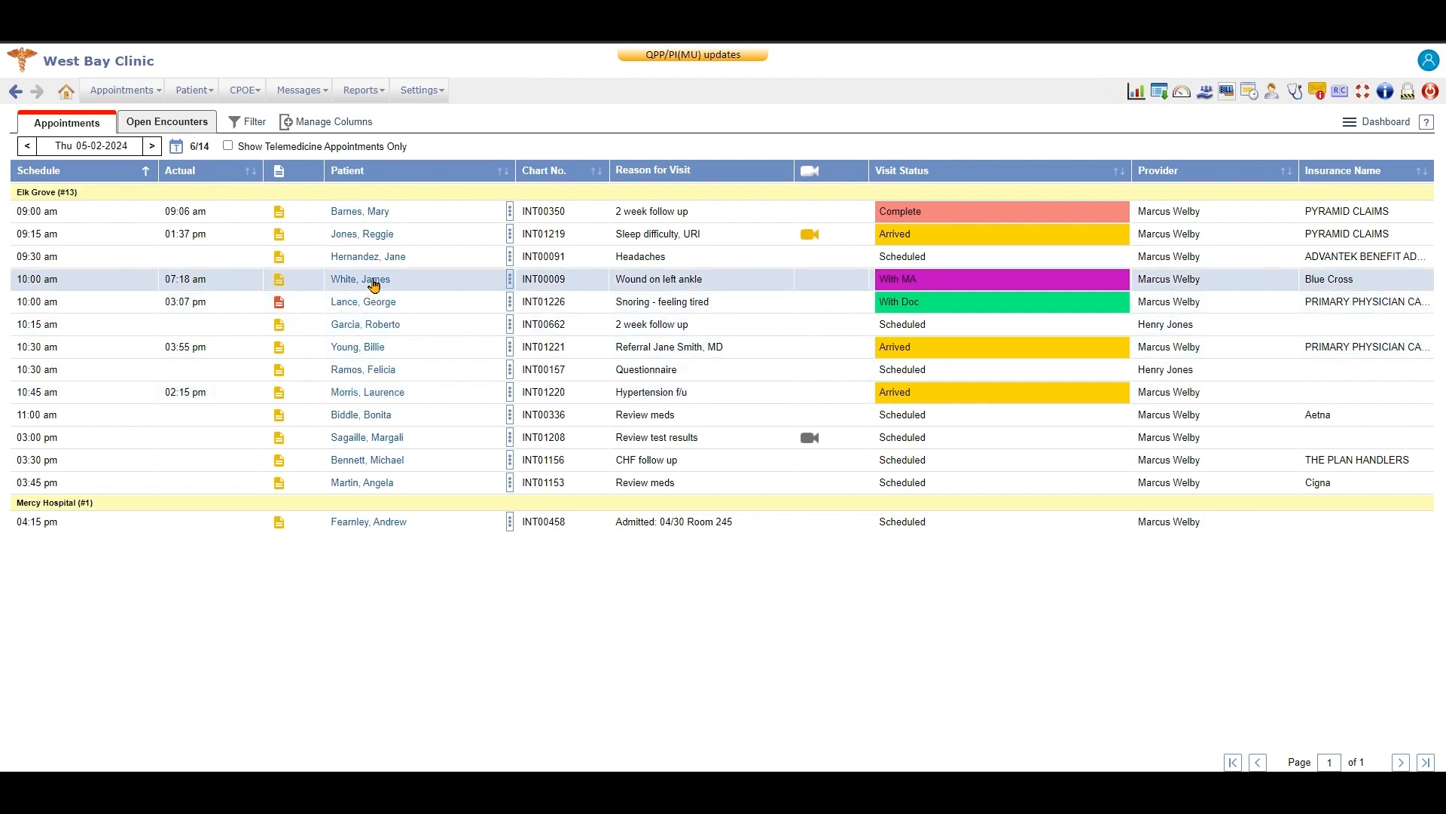
{"action": "left_click", "coordinate": [359, 279]}
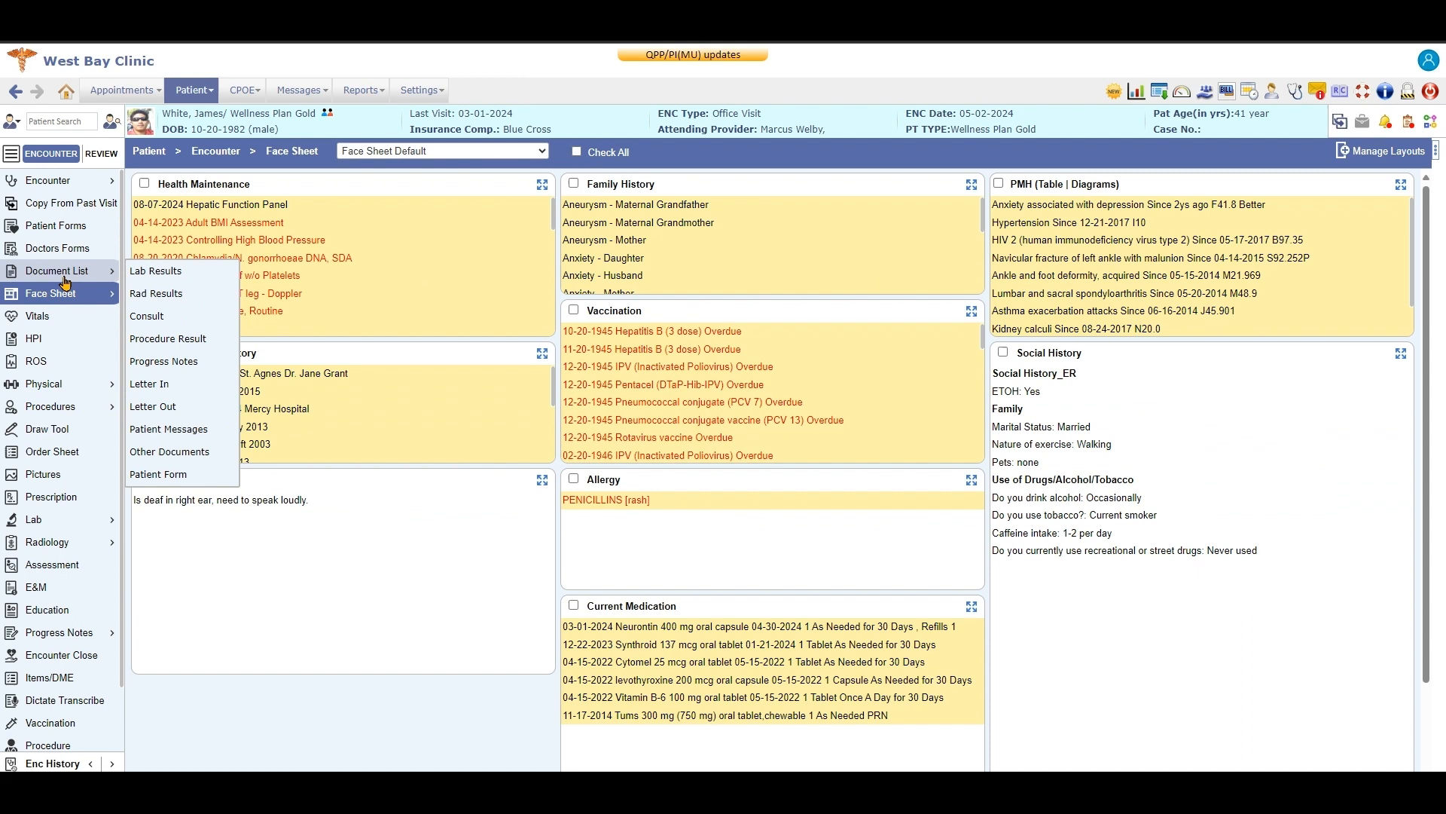
{"action": "left_click", "coordinate": [37, 315]}
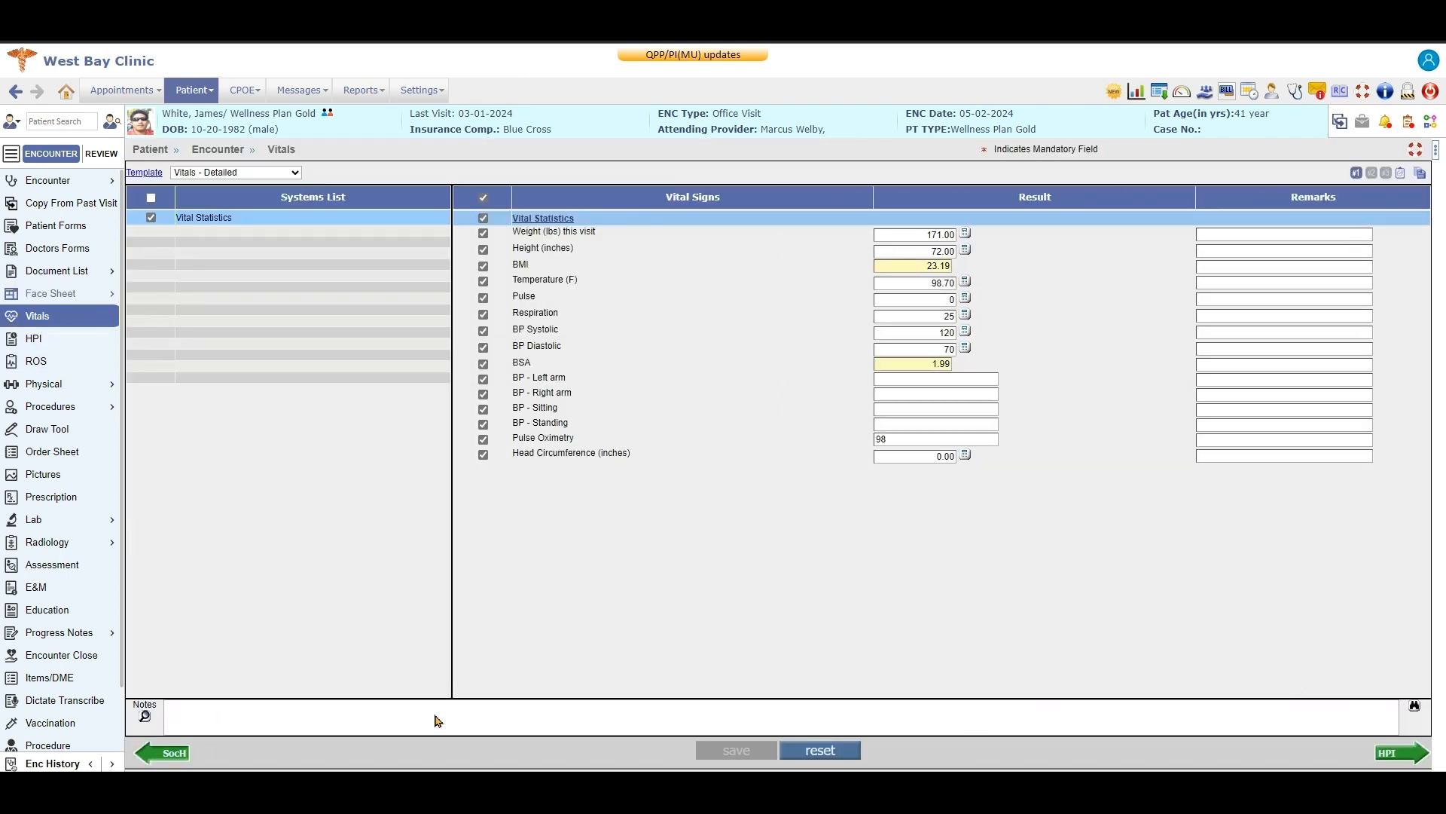
{"action": "mouse_move", "coordinate": [884, 721]}
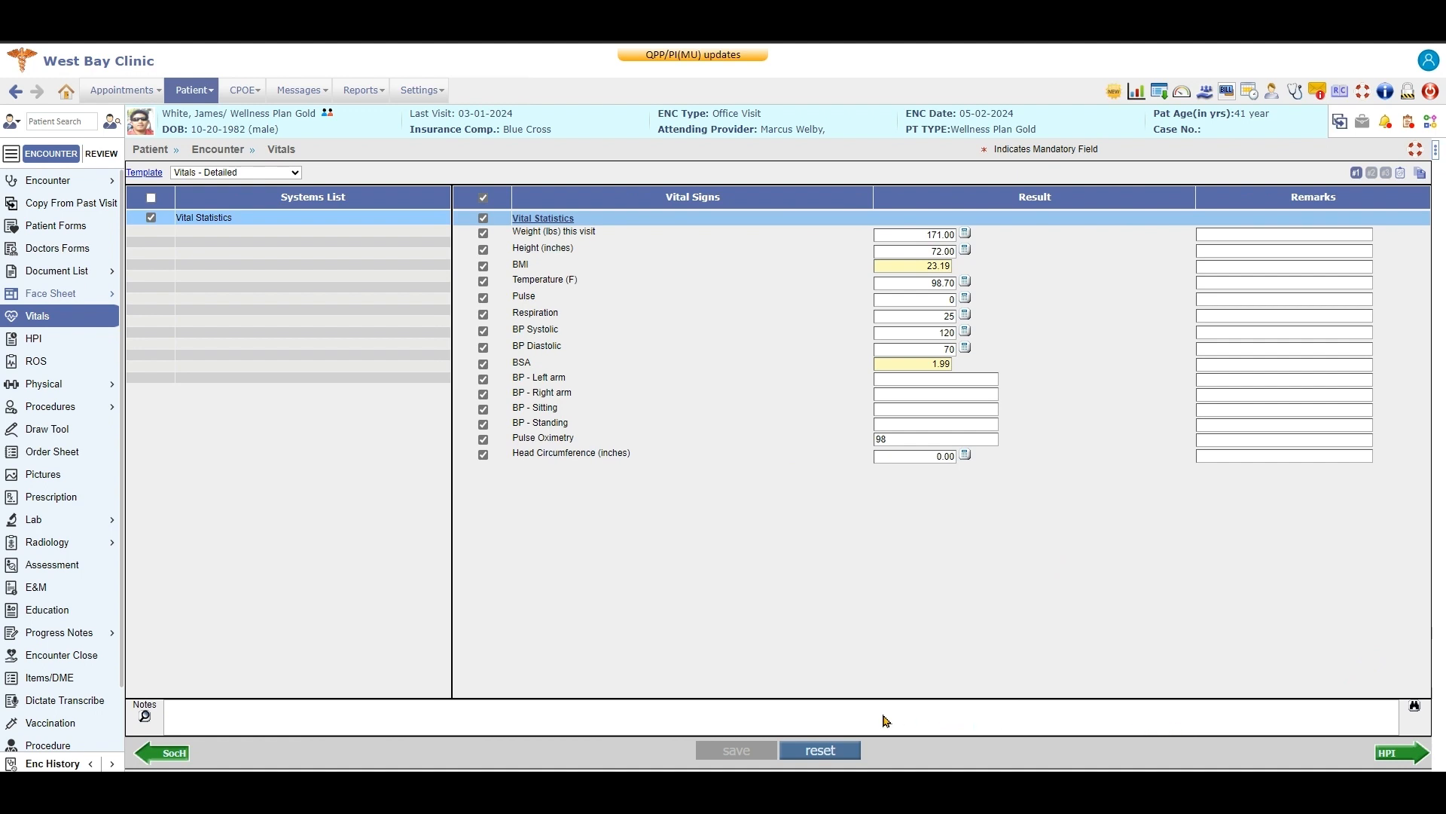
{"action": "mouse_move", "coordinate": [1414, 706]}
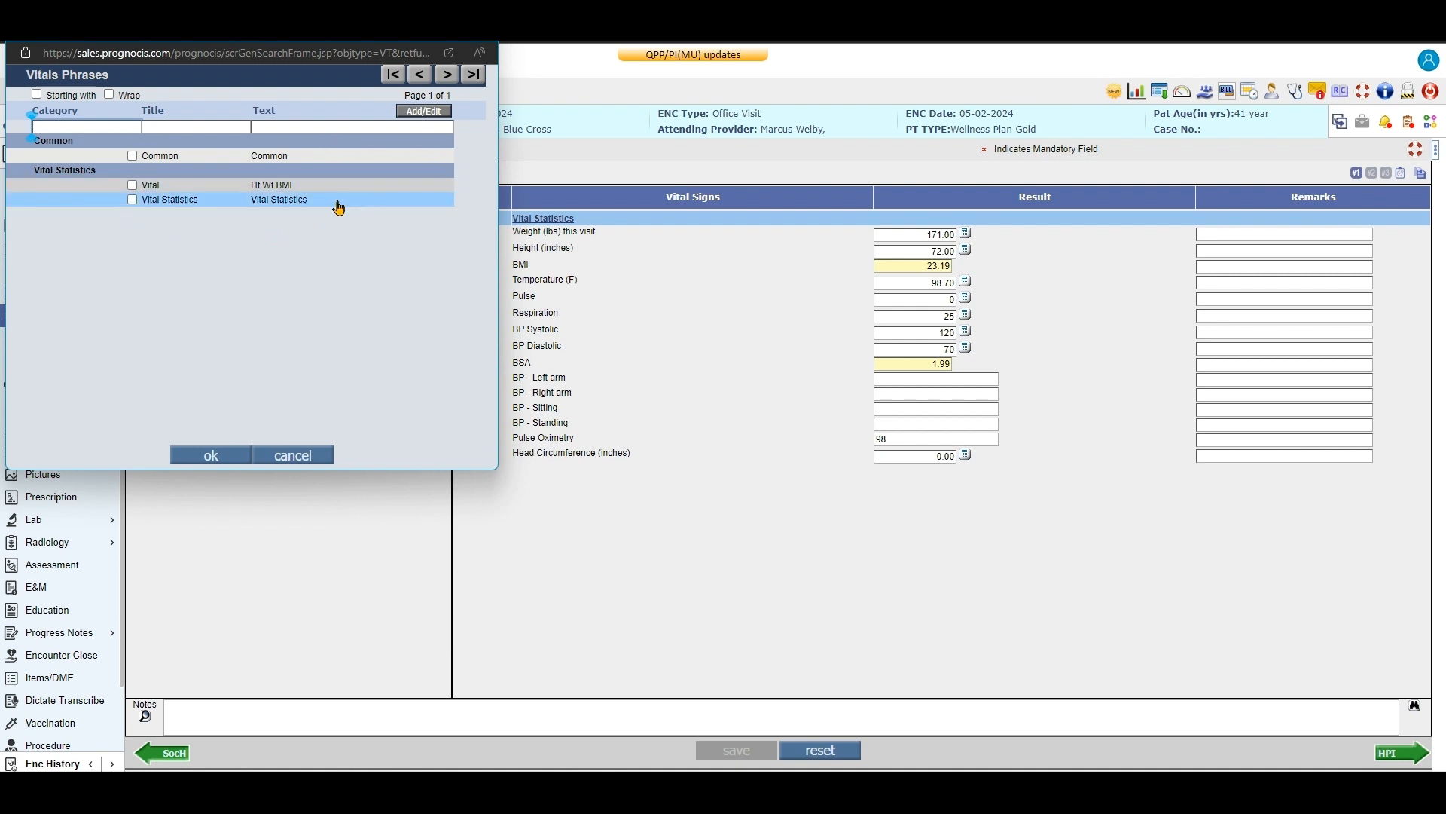
Retitle the Vital Statistics phrase 'Vital Statistics - Normal', reading 'Vital Statistics are within normal limits', and save
{"action": "left_click", "coordinate": [131, 199]}
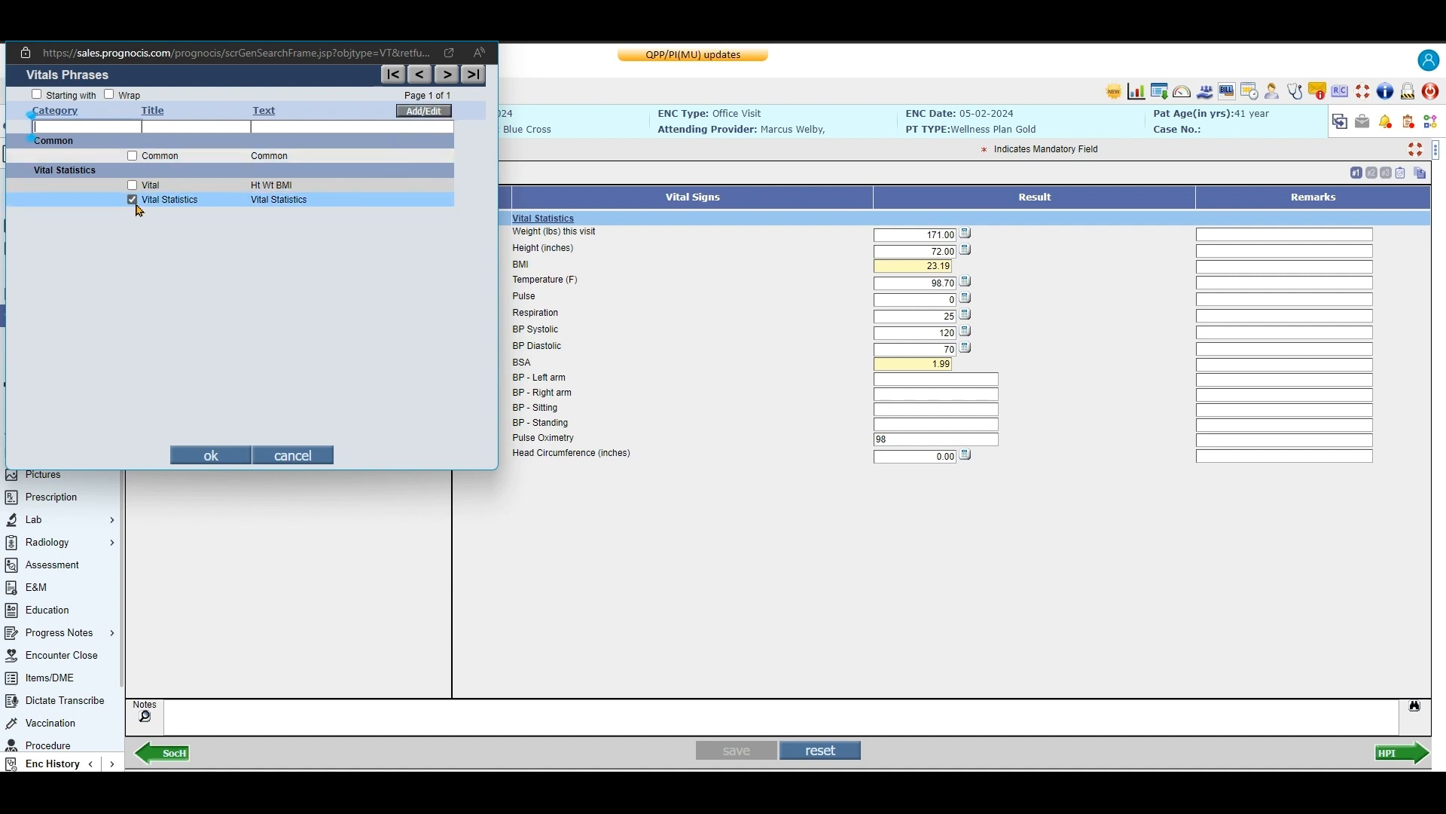
{"action": "left_click", "coordinate": [210, 454]}
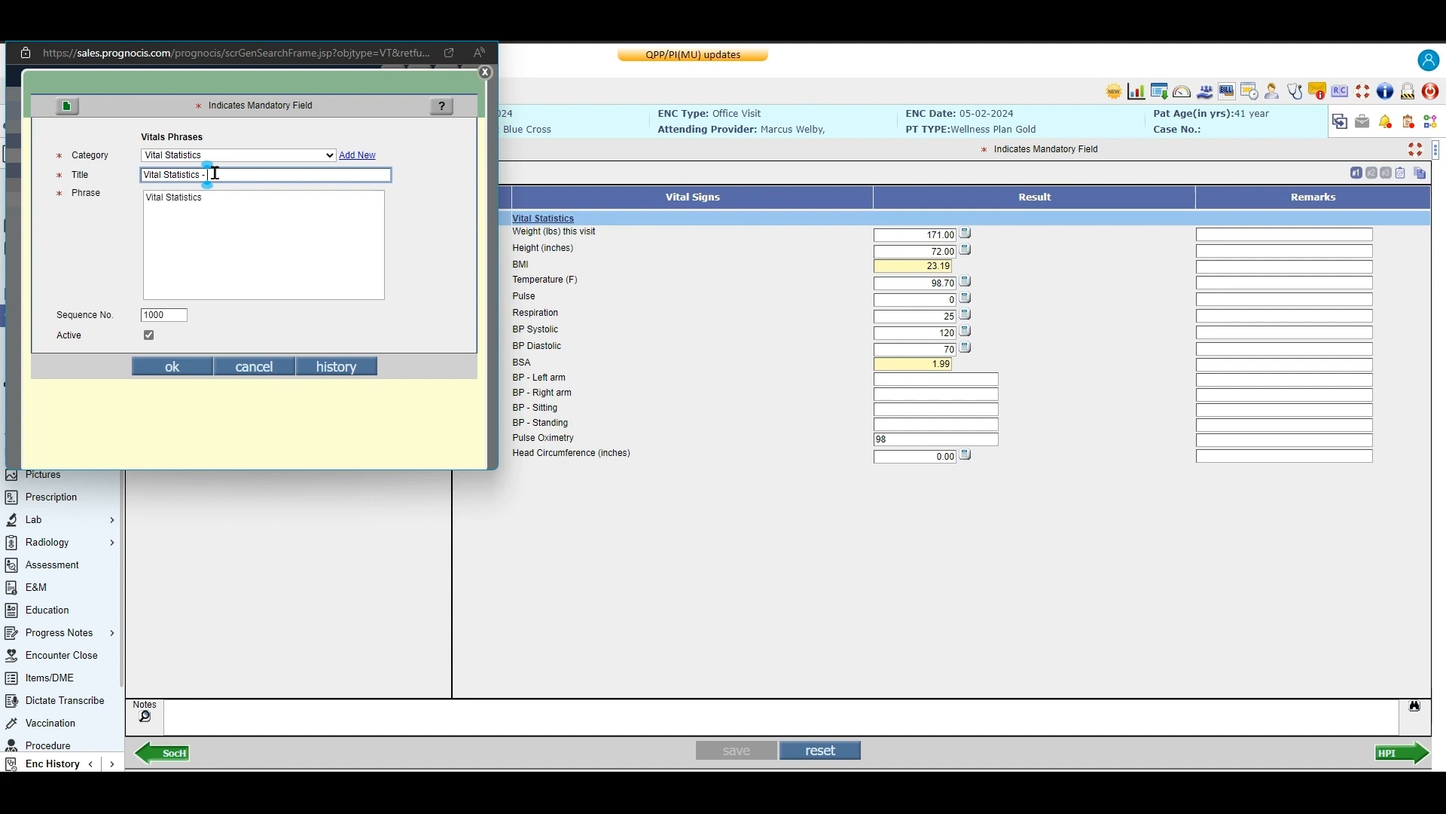
{"action": "type", "text": "Normal"}
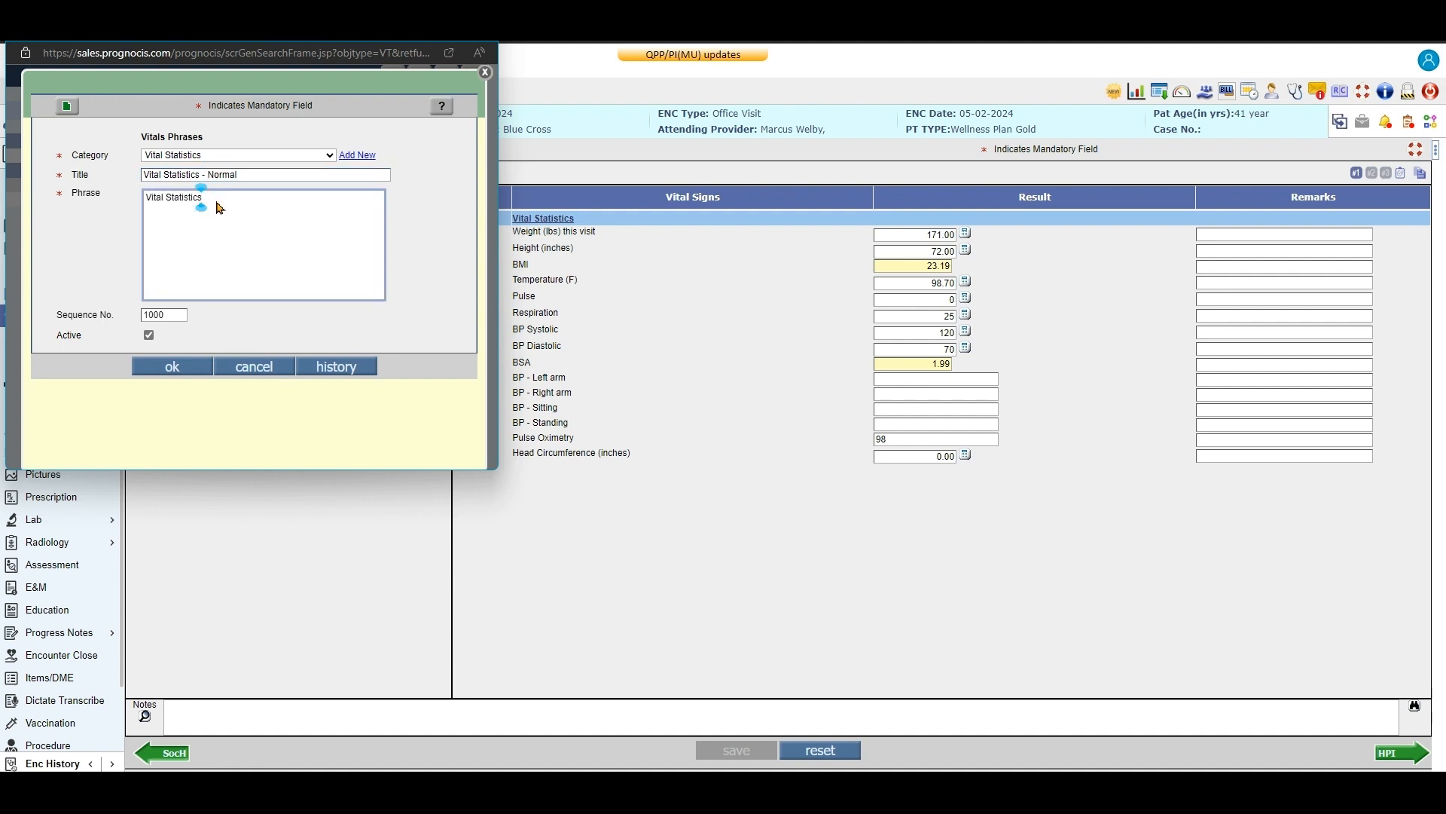
{"action": "type", "text": "are important"}
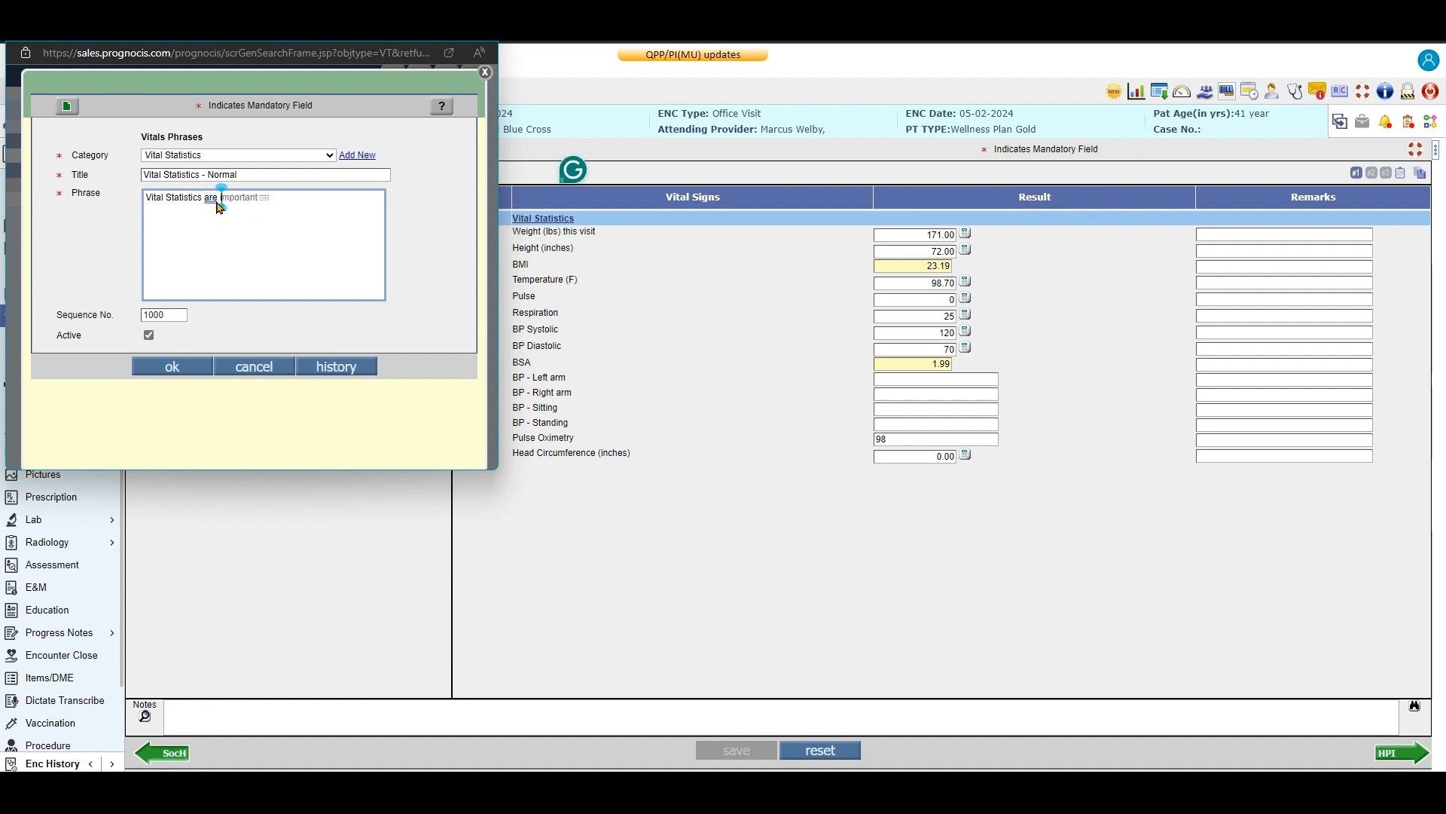
{"action": "type", "text": "within n"}
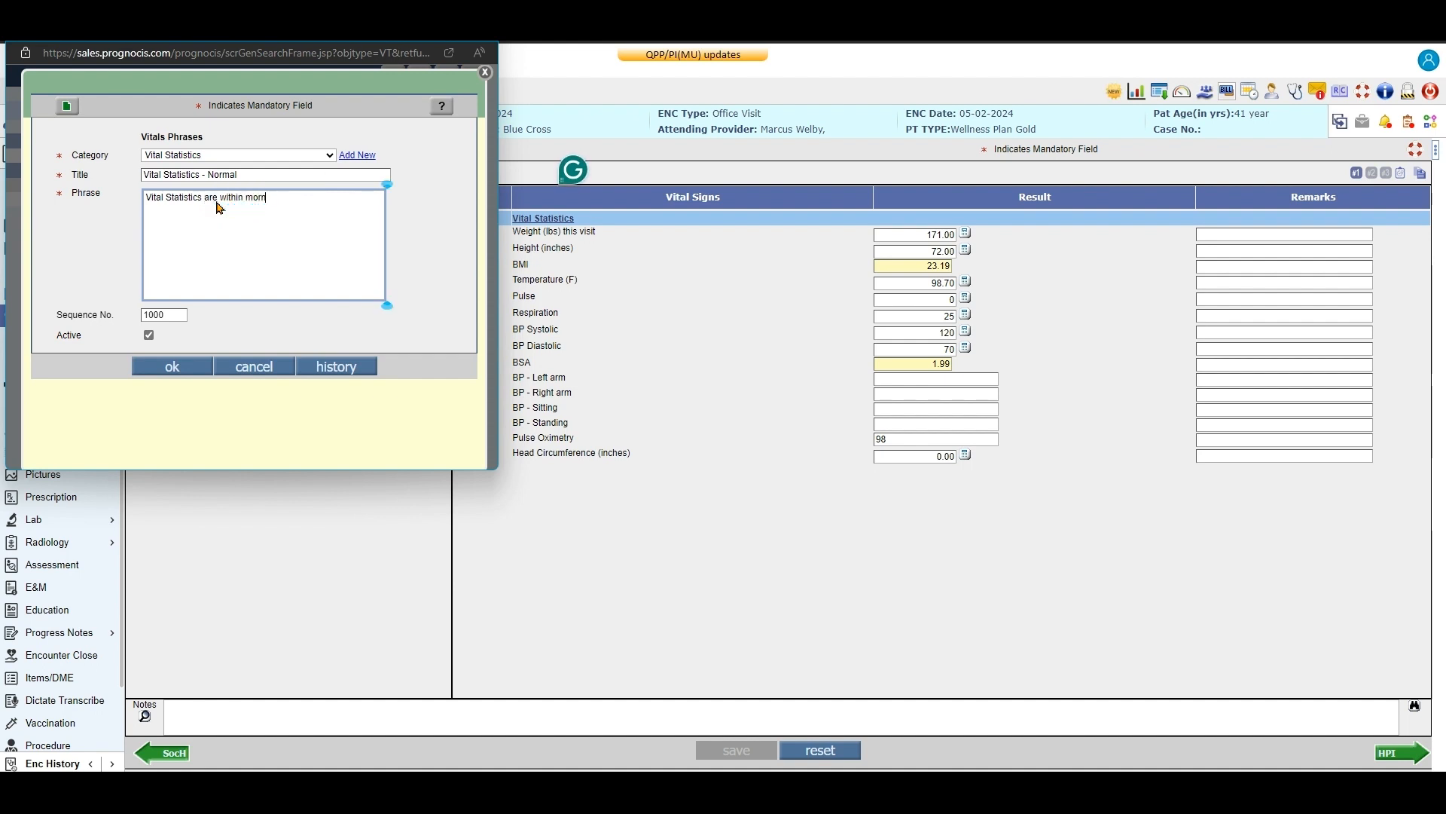
{"action": "key", "text": "Backspace"}
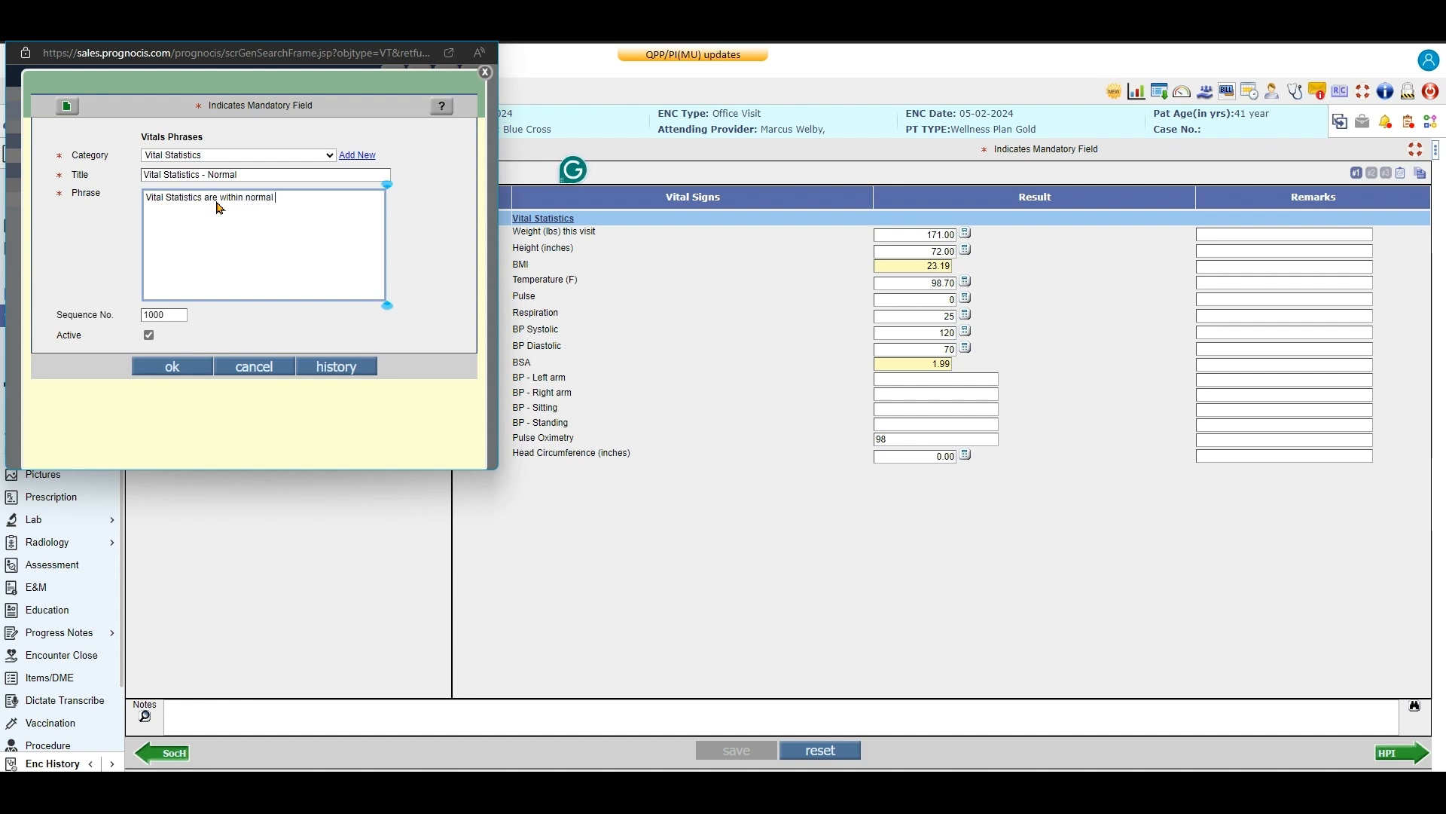
{"action": "type", "text": "limits"}
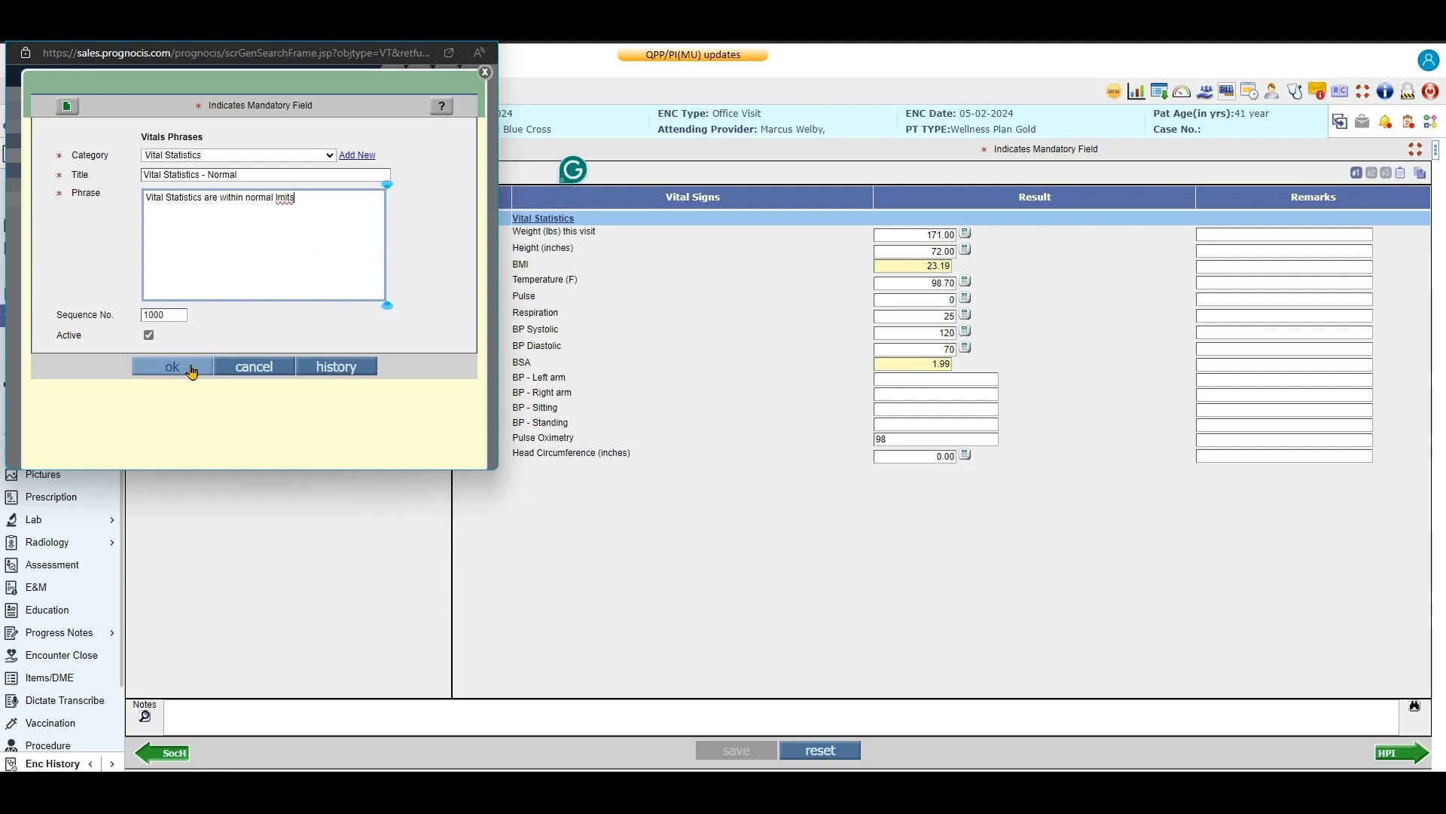
{"action": "left_click", "coordinate": [172, 367]}
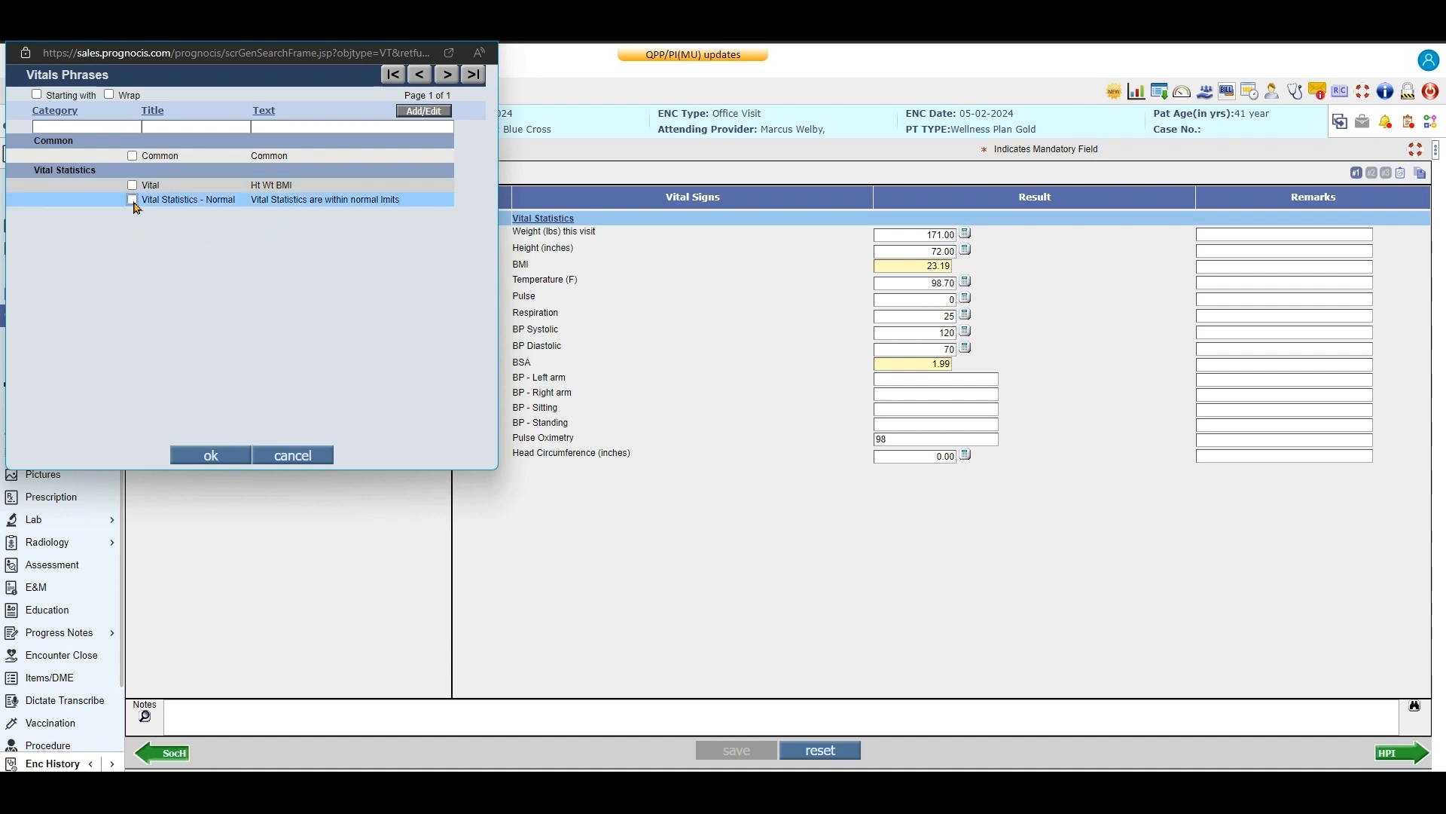
{"action": "left_click", "coordinate": [210, 455]}
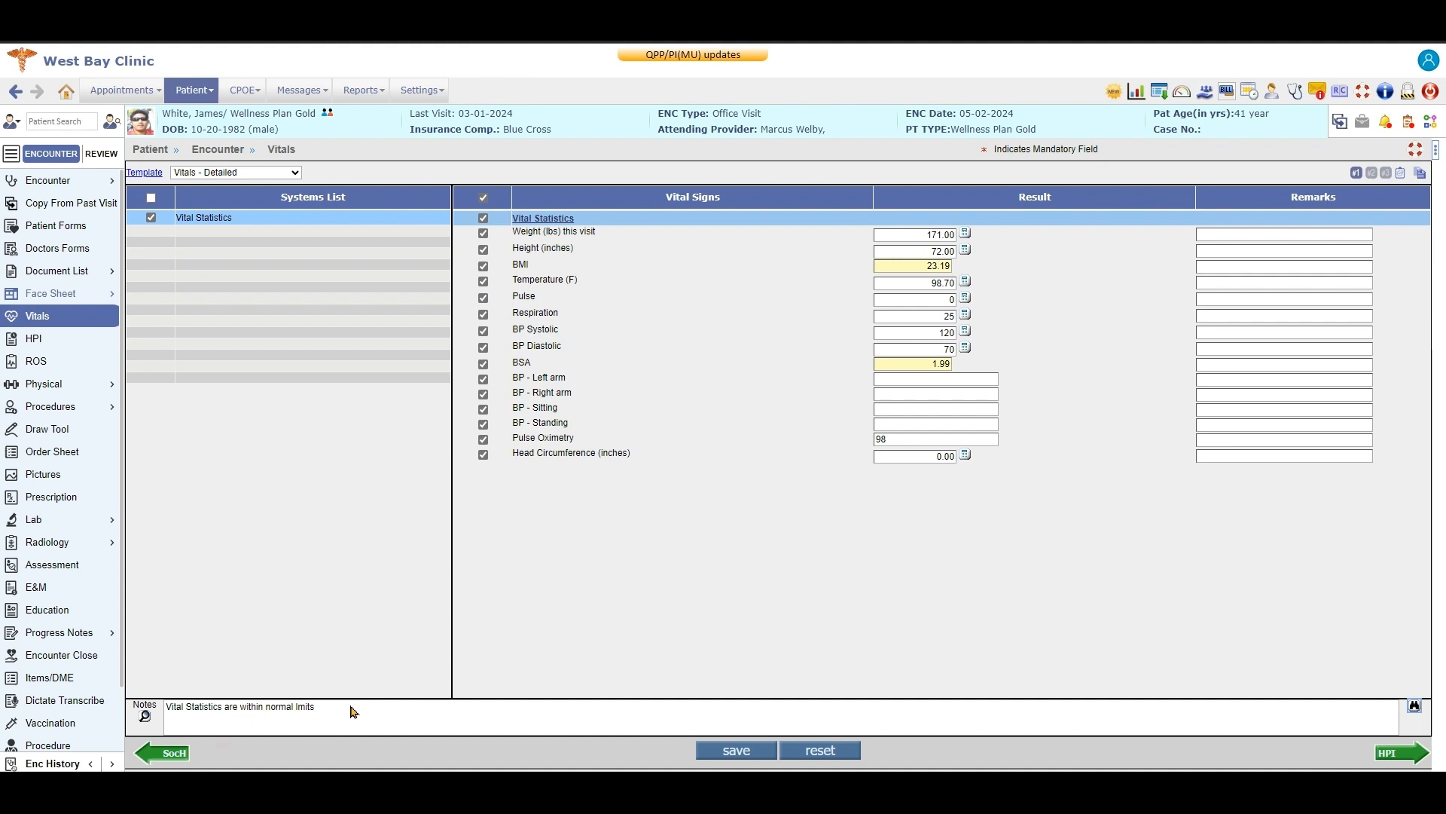
{"action": "mouse_move", "coordinate": [935, 717]}
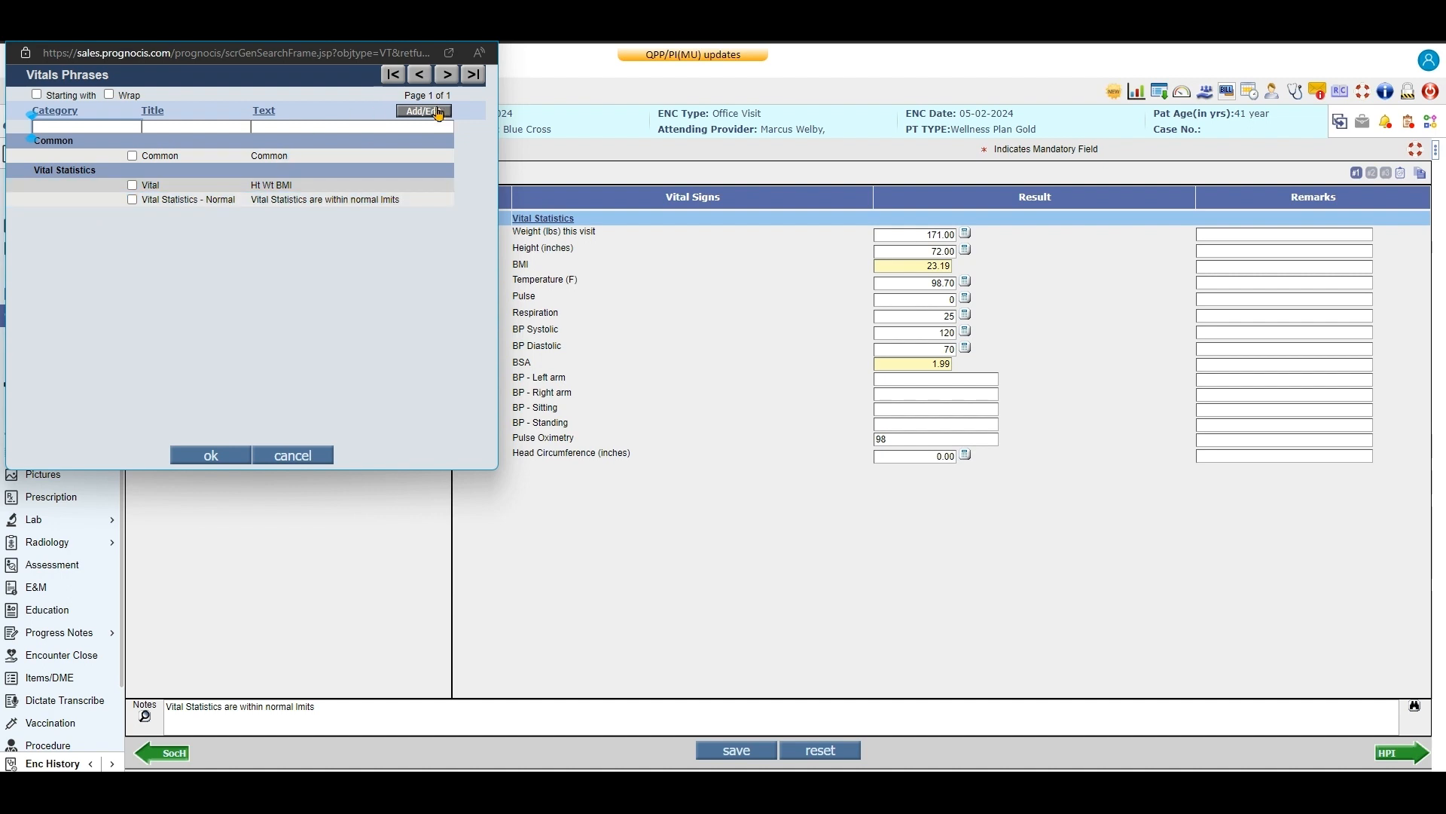
Begin a blank new vitals phrase, then back out of the Vitals Phrases window
{"action": "left_click", "coordinate": [423, 111]}
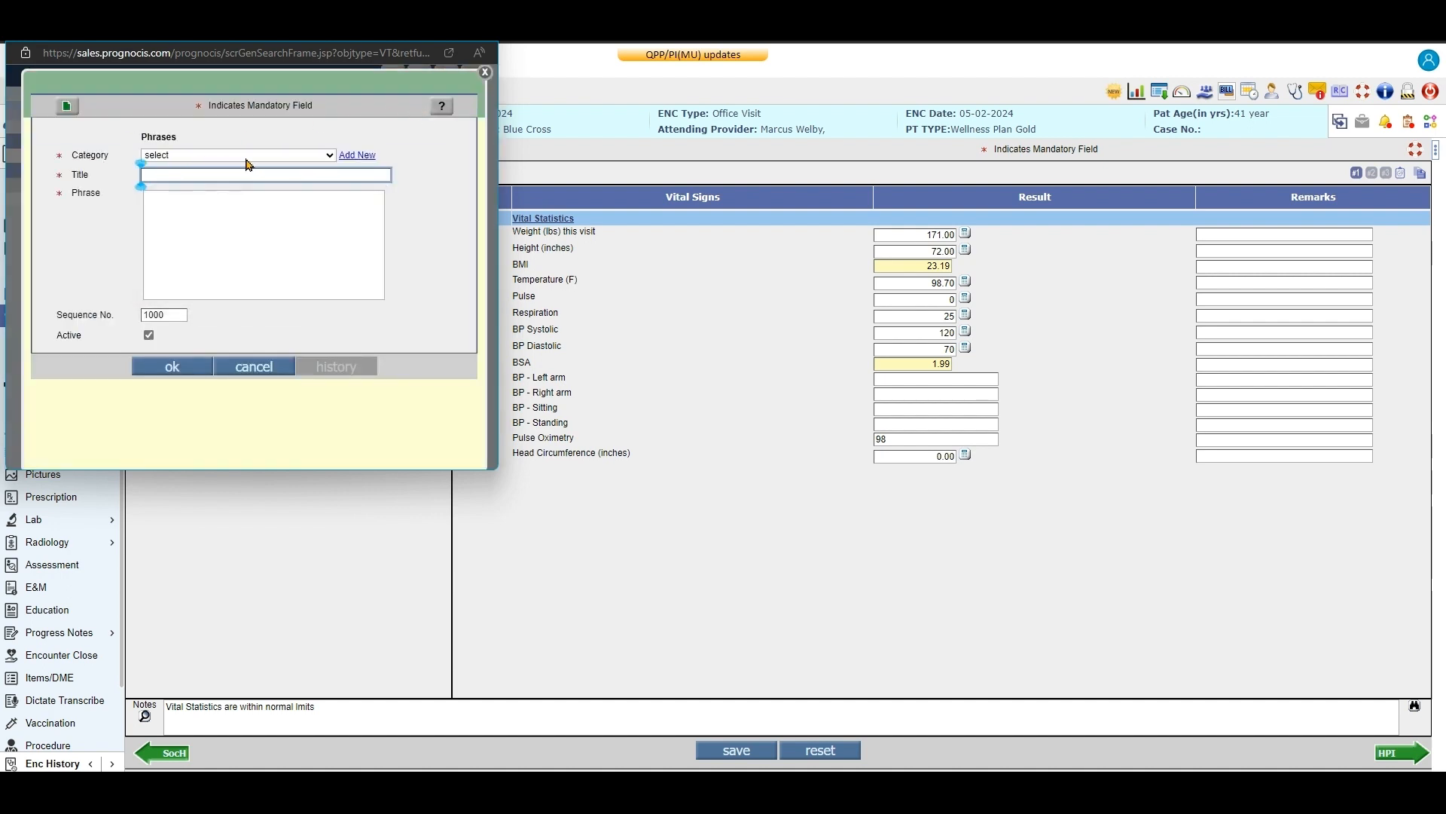
{"action": "left_click", "coordinate": [237, 155]}
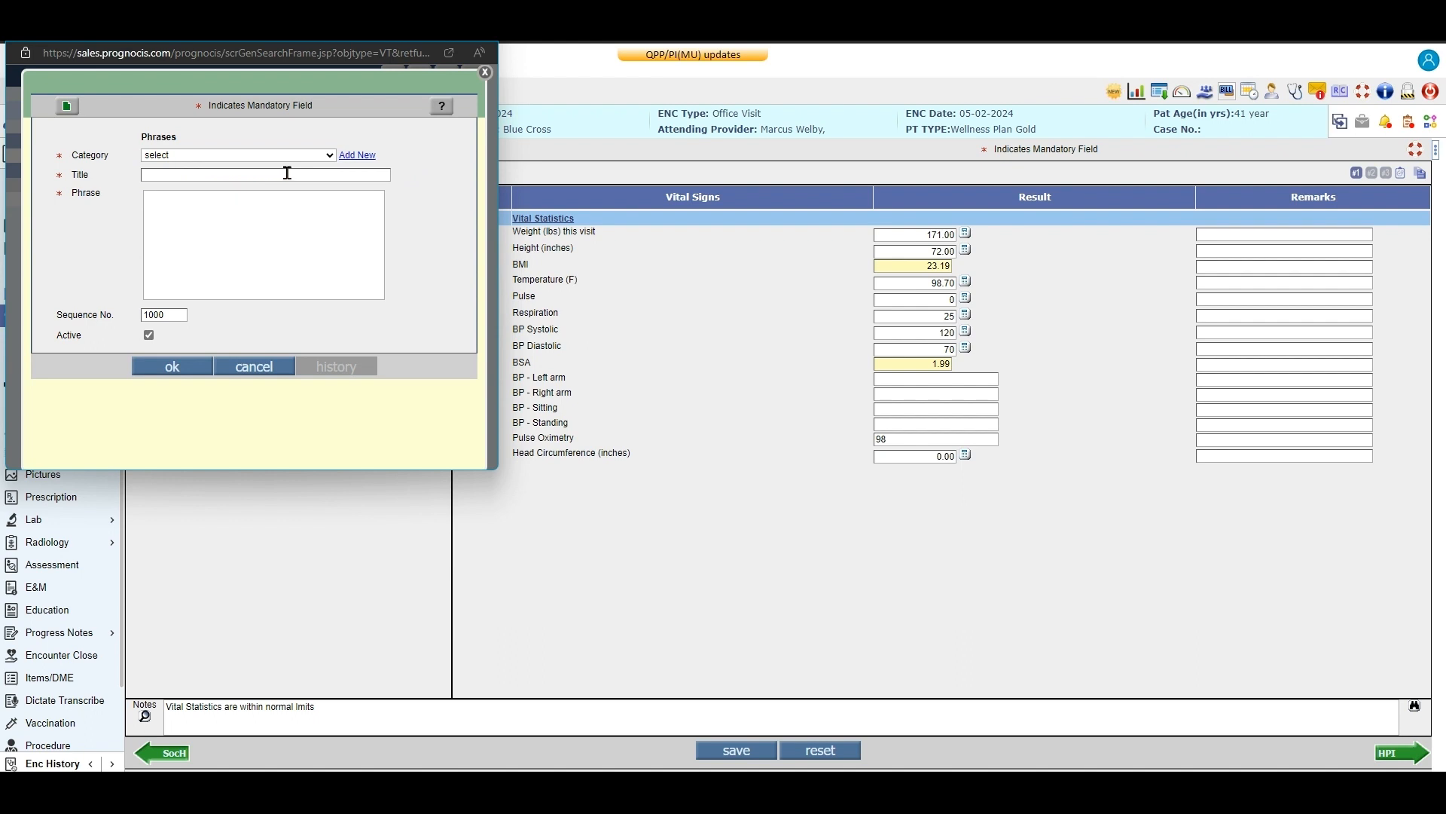
{"action": "mouse_move", "coordinate": [164, 209]}
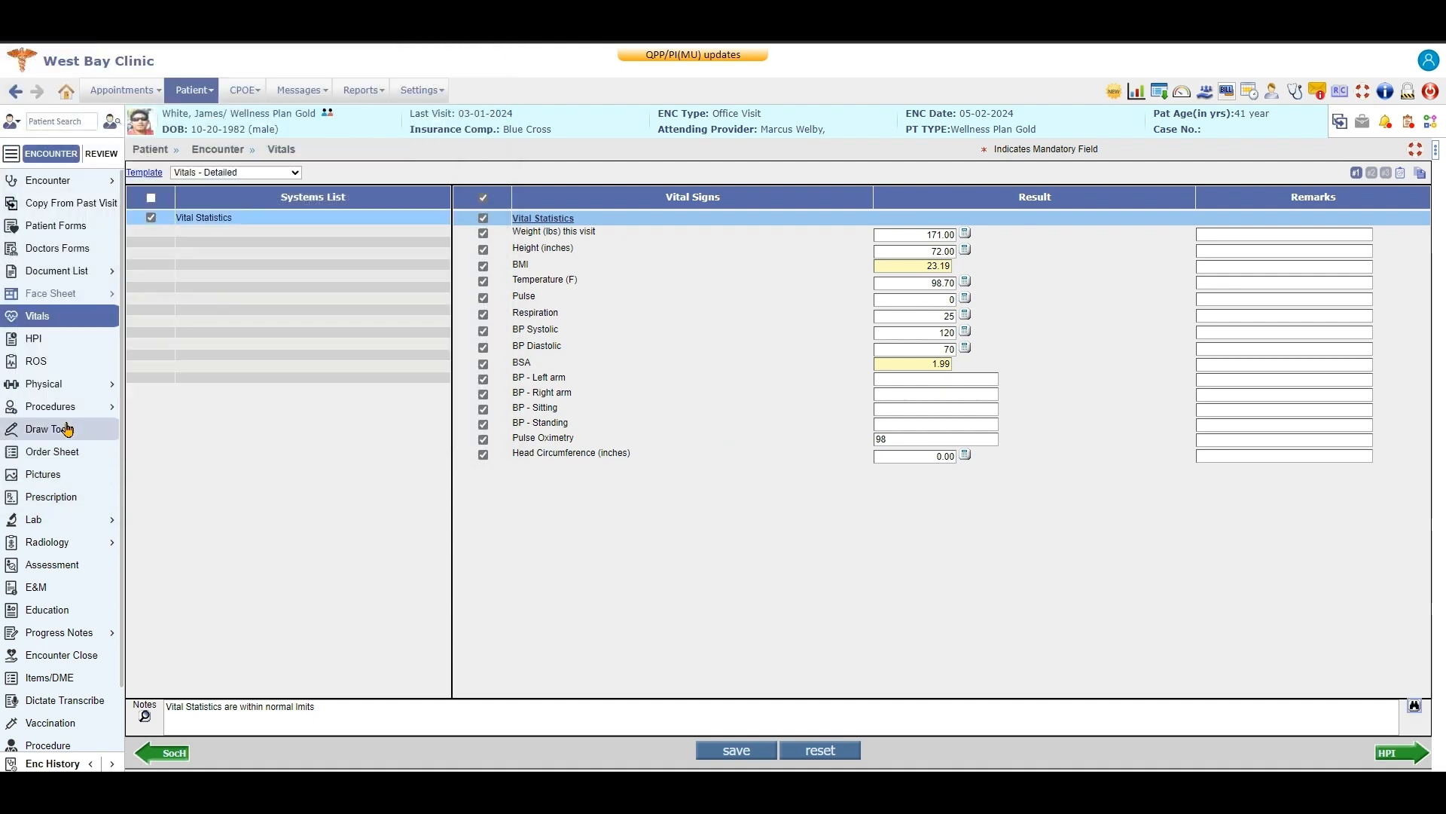
Go to the encounter's Assessment & Plan page and bring up the plan notes phrase picker
{"action": "left_click", "coordinate": [59, 632]}
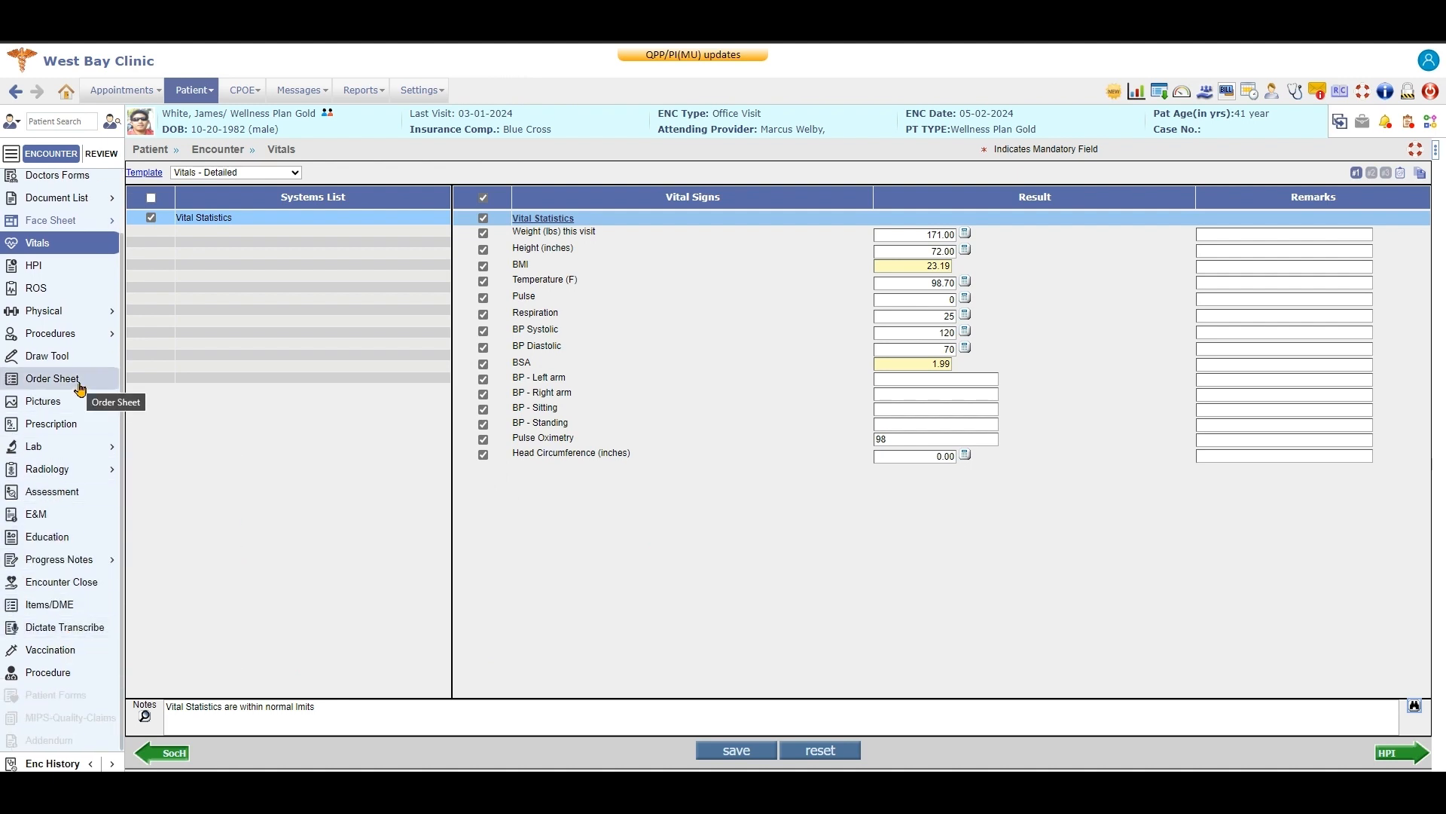
{"action": "mouse_move", "coordinate": [53, 498]}
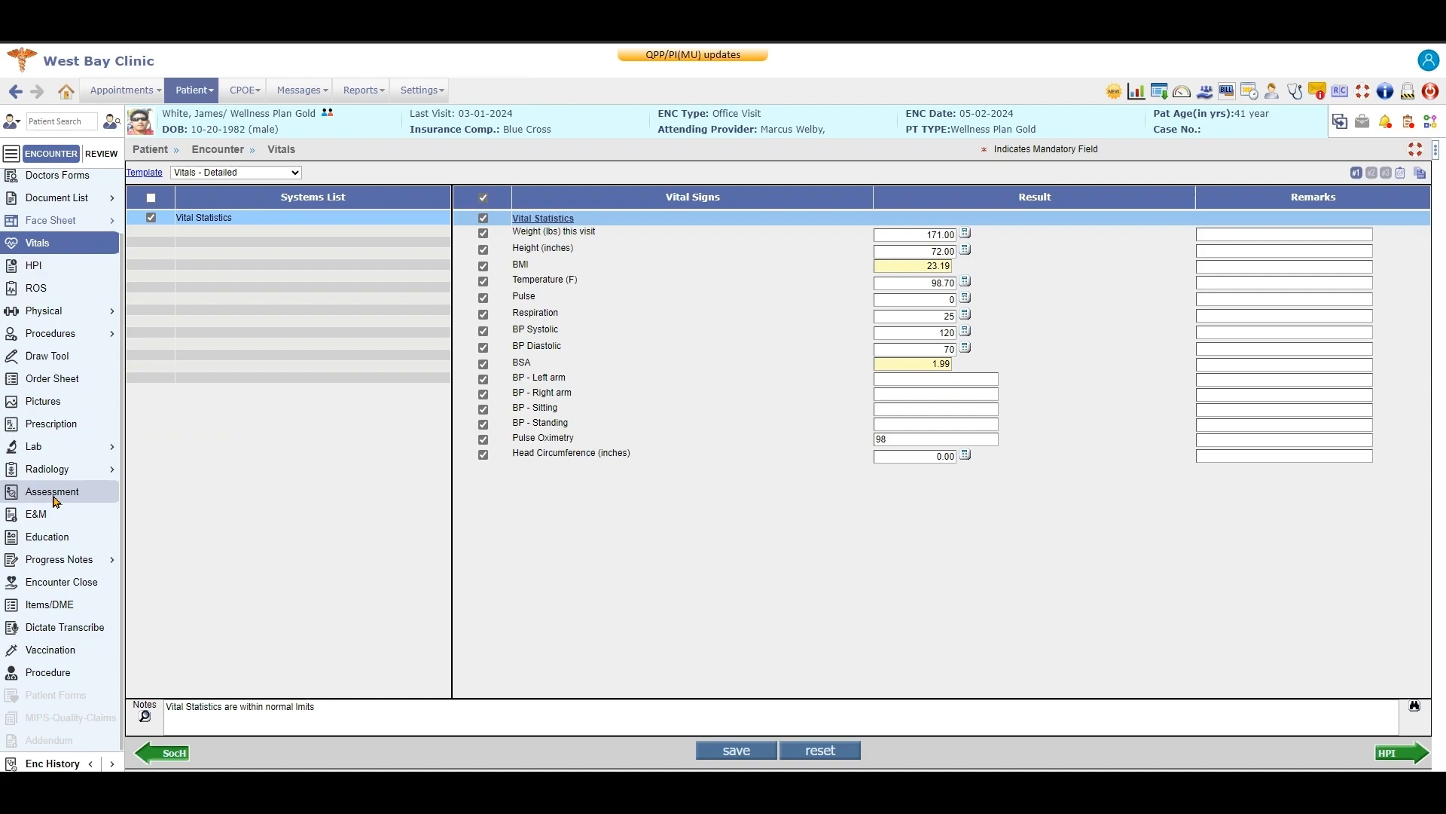
{"action": "left_click", "coordinate": [51, 491]}
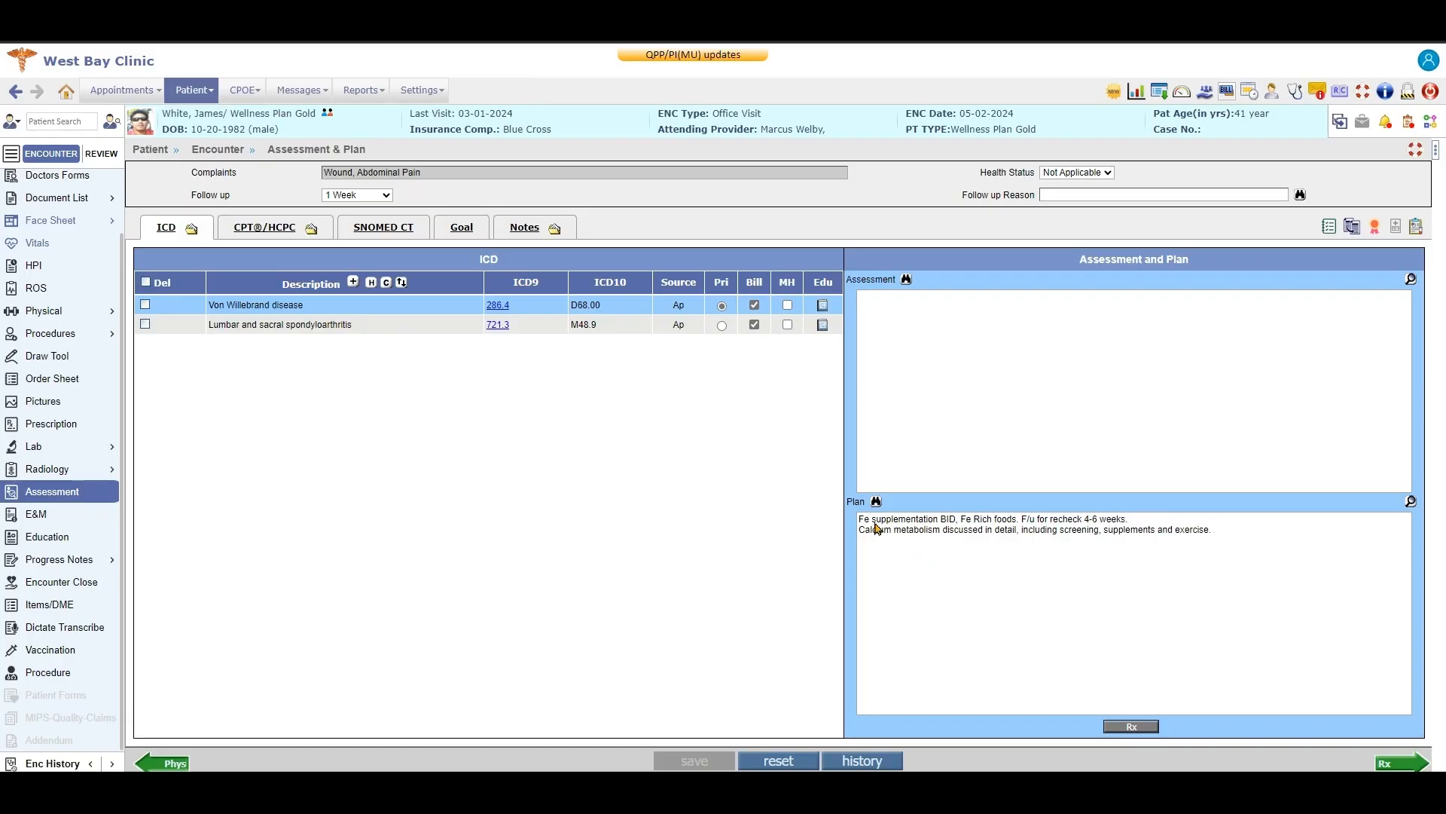
{"action": "left_click", "coordinate": [875, 501]}
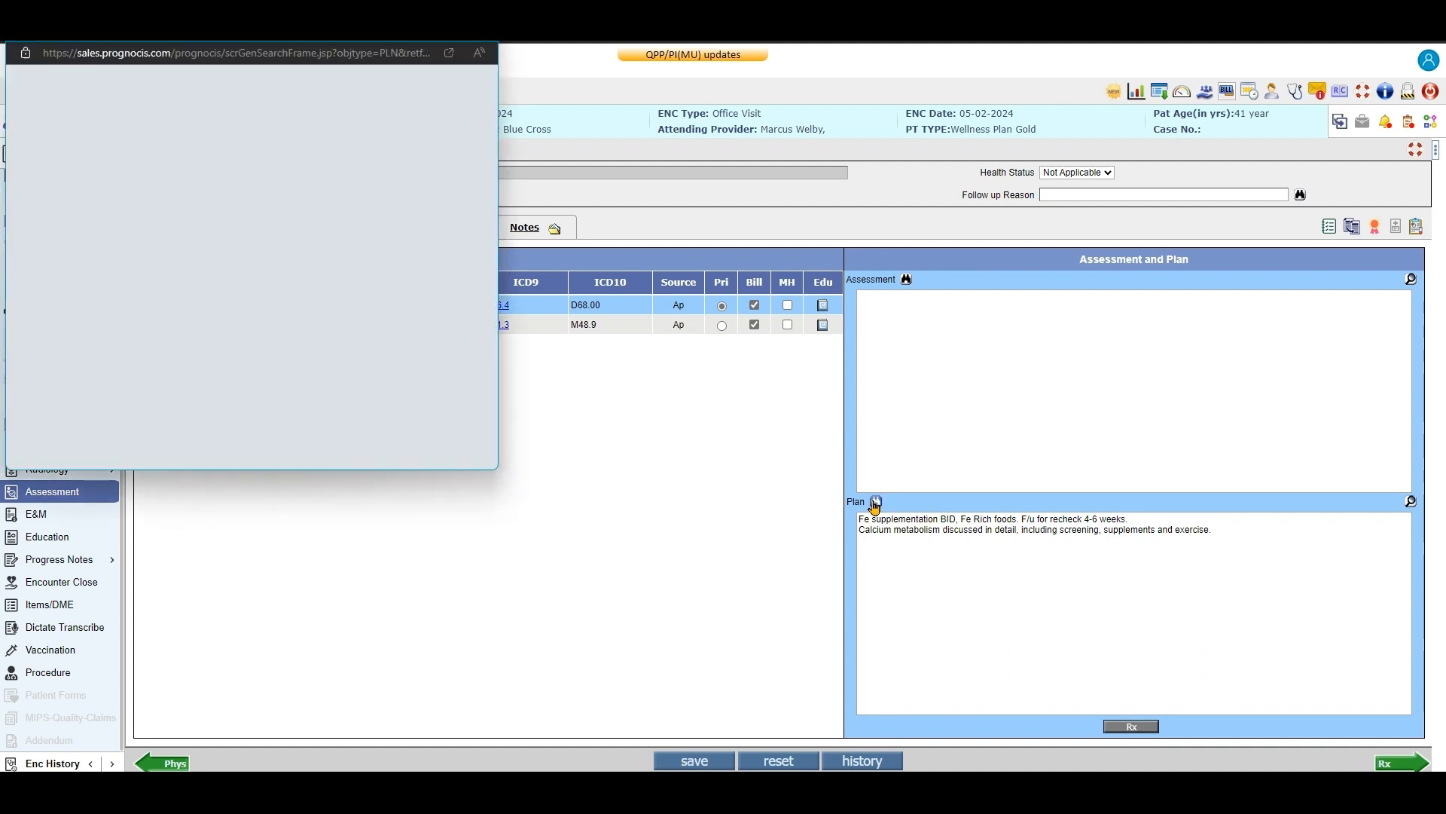
Filter plan phrases by 'lacar' and insert the Laceration wound care phrase into the plan
{"action": "left_click", "coordinate": [876, 502]}
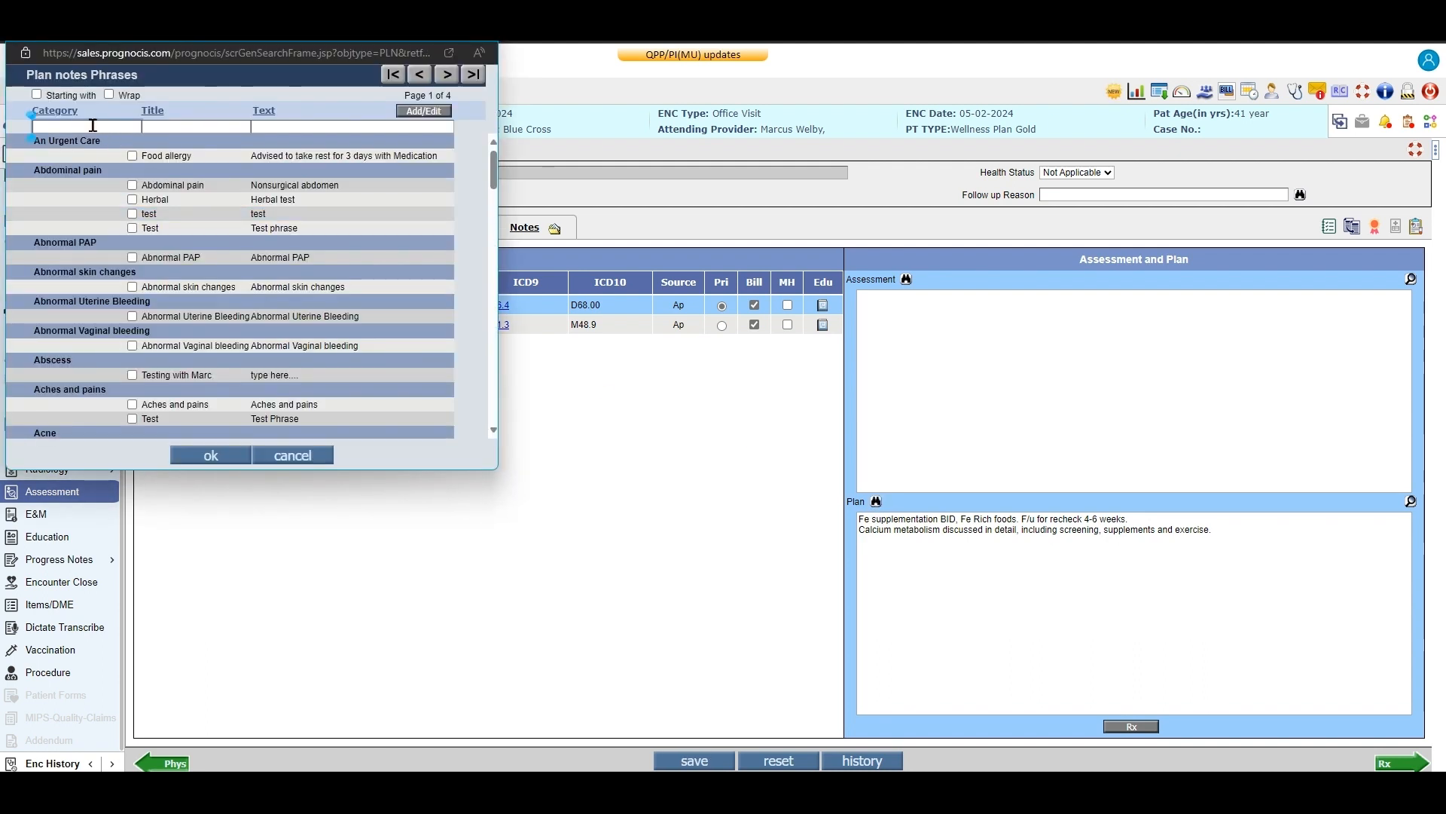
{"action": "type", "text": "lacar"}
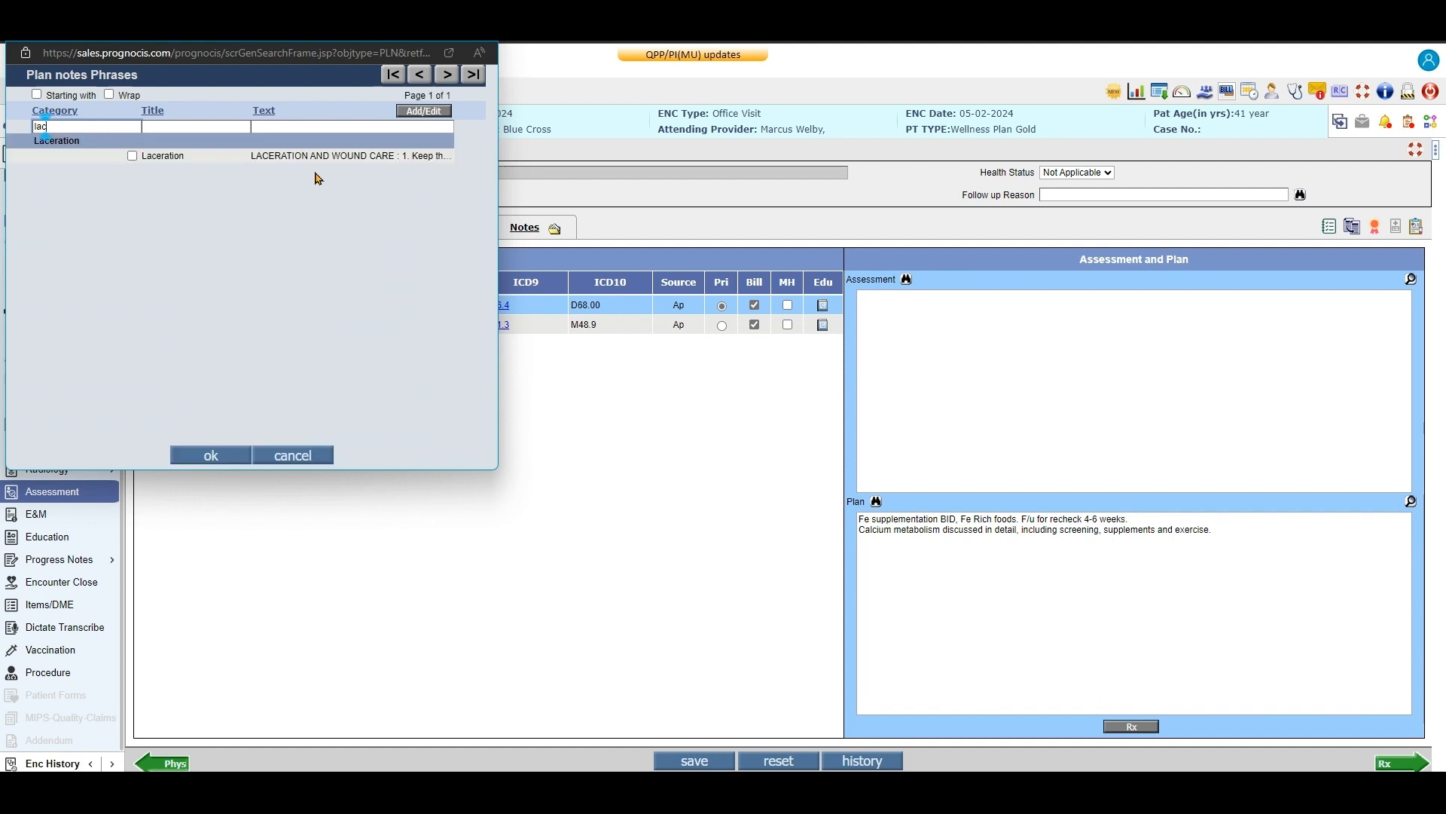
{"action": "left_click", "coordinate": [132, 156]}
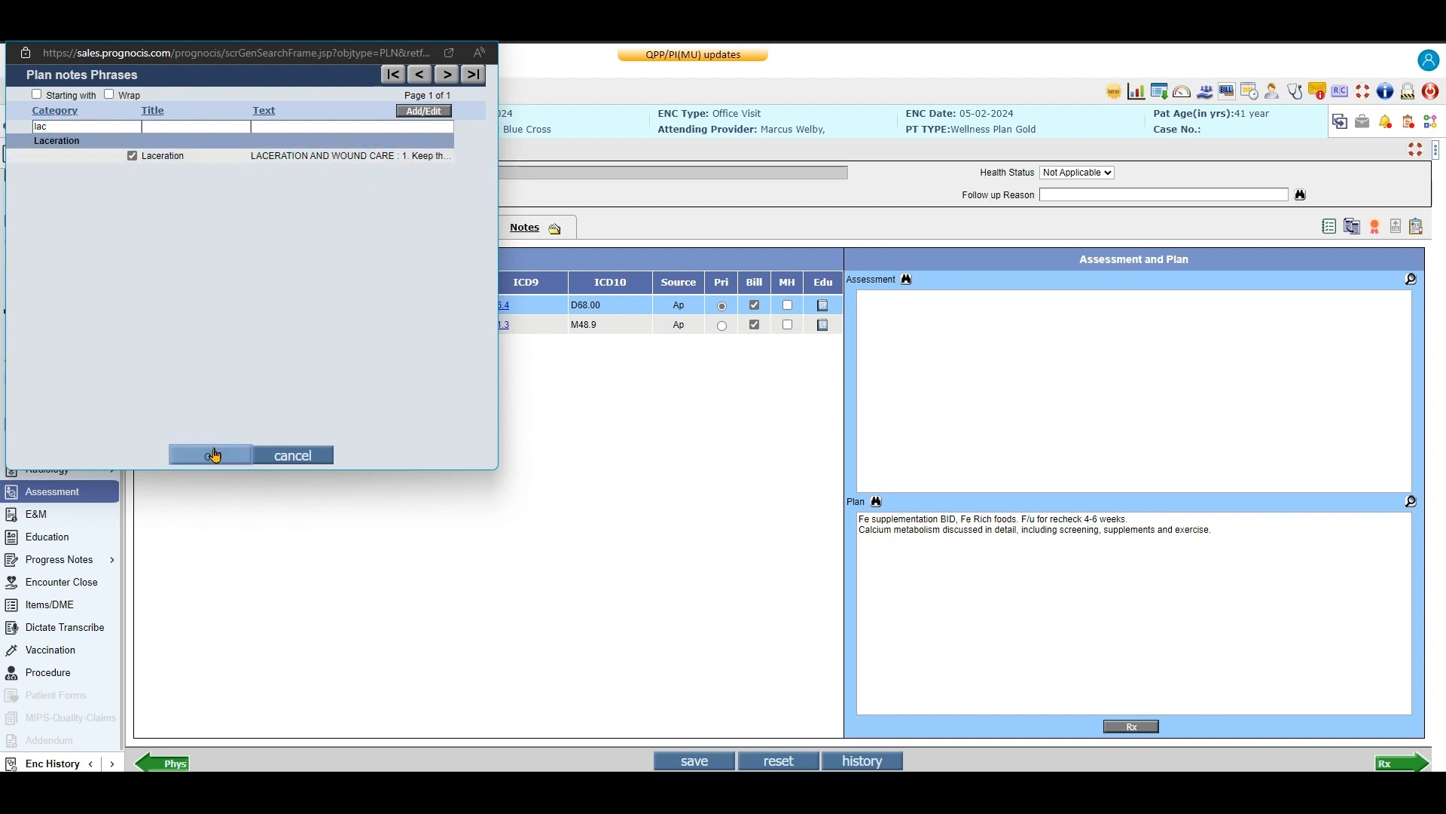
{"action": "left_click", "coordinate": [209, 455]}
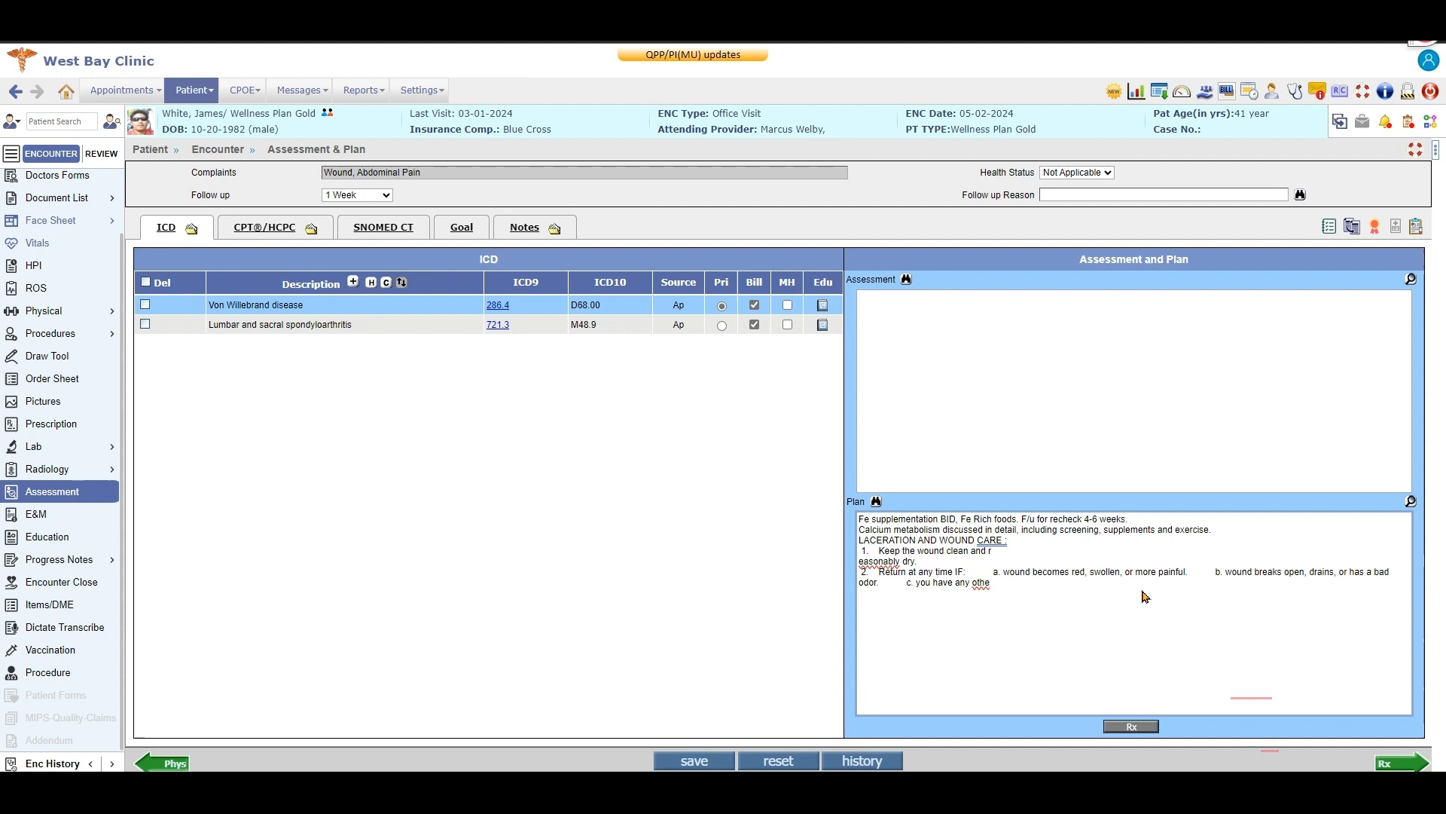
{"action": "mouse_move", "coordinate": [993, 576]}
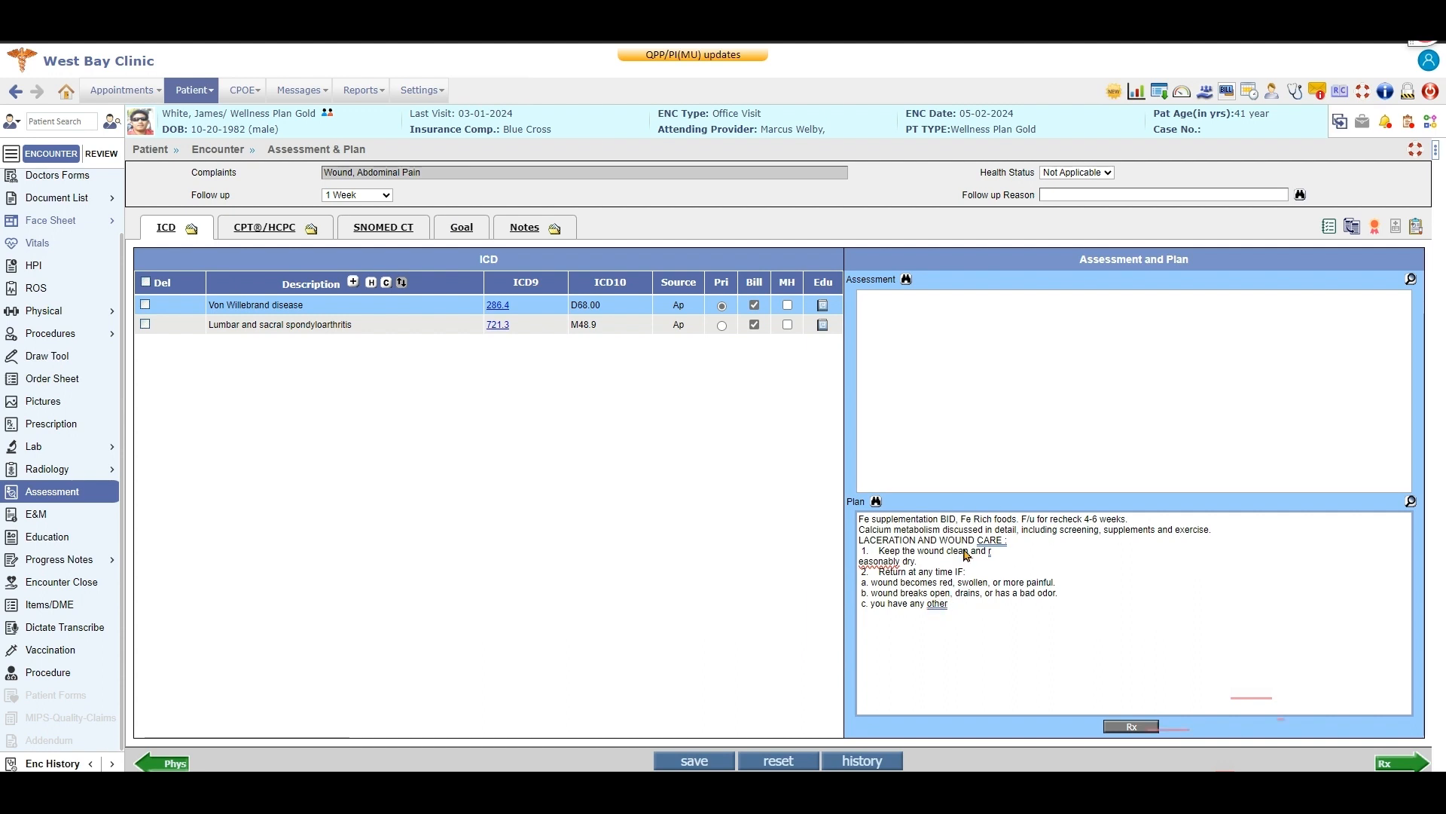
{"action": "mouse_move", "coordinate": [877, 501]}
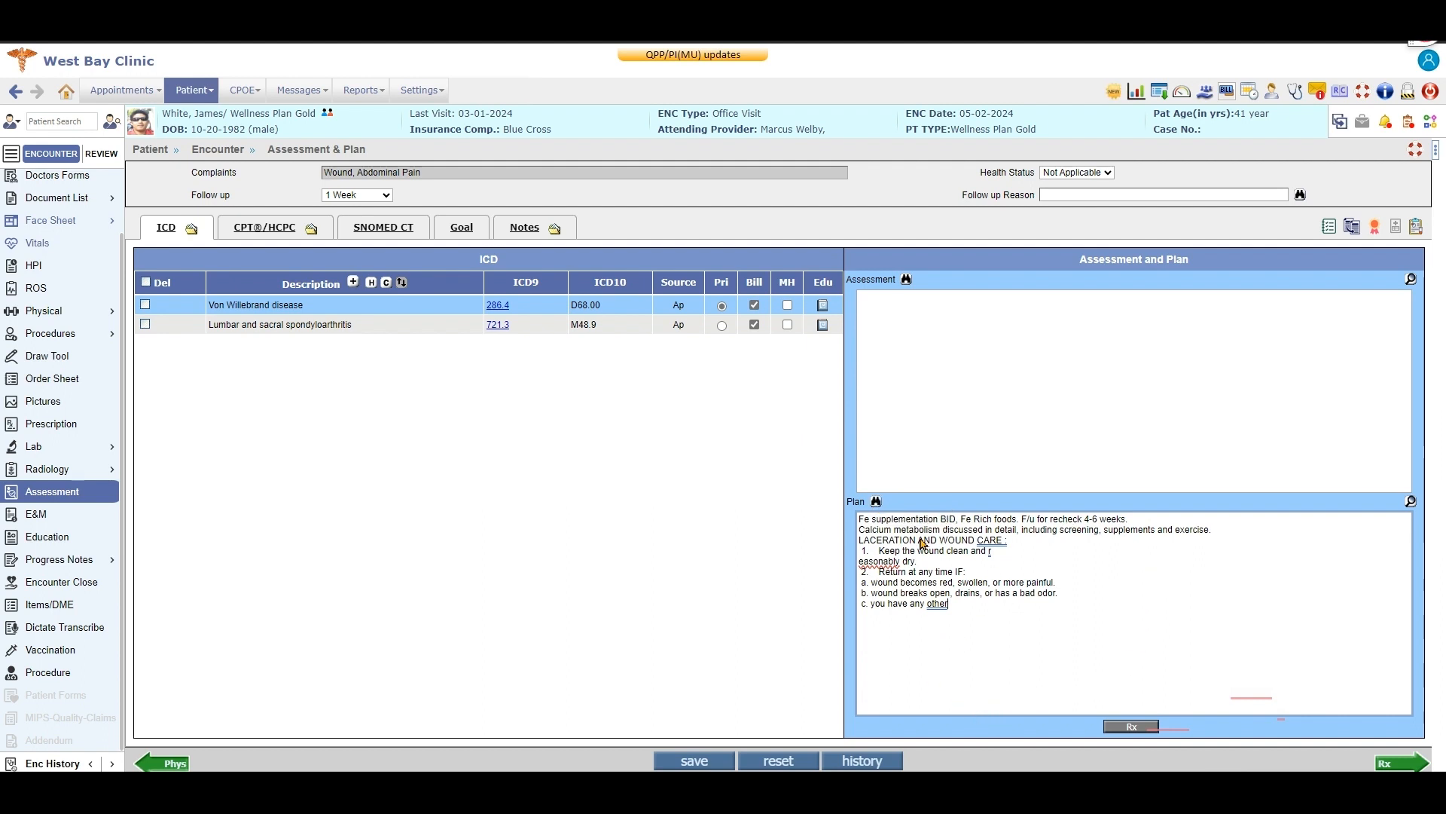
In Settings > Configuration > Phrases Types, open the Plan notes phrase type
{"action": "left_click", "coordinate": [419, 90]}
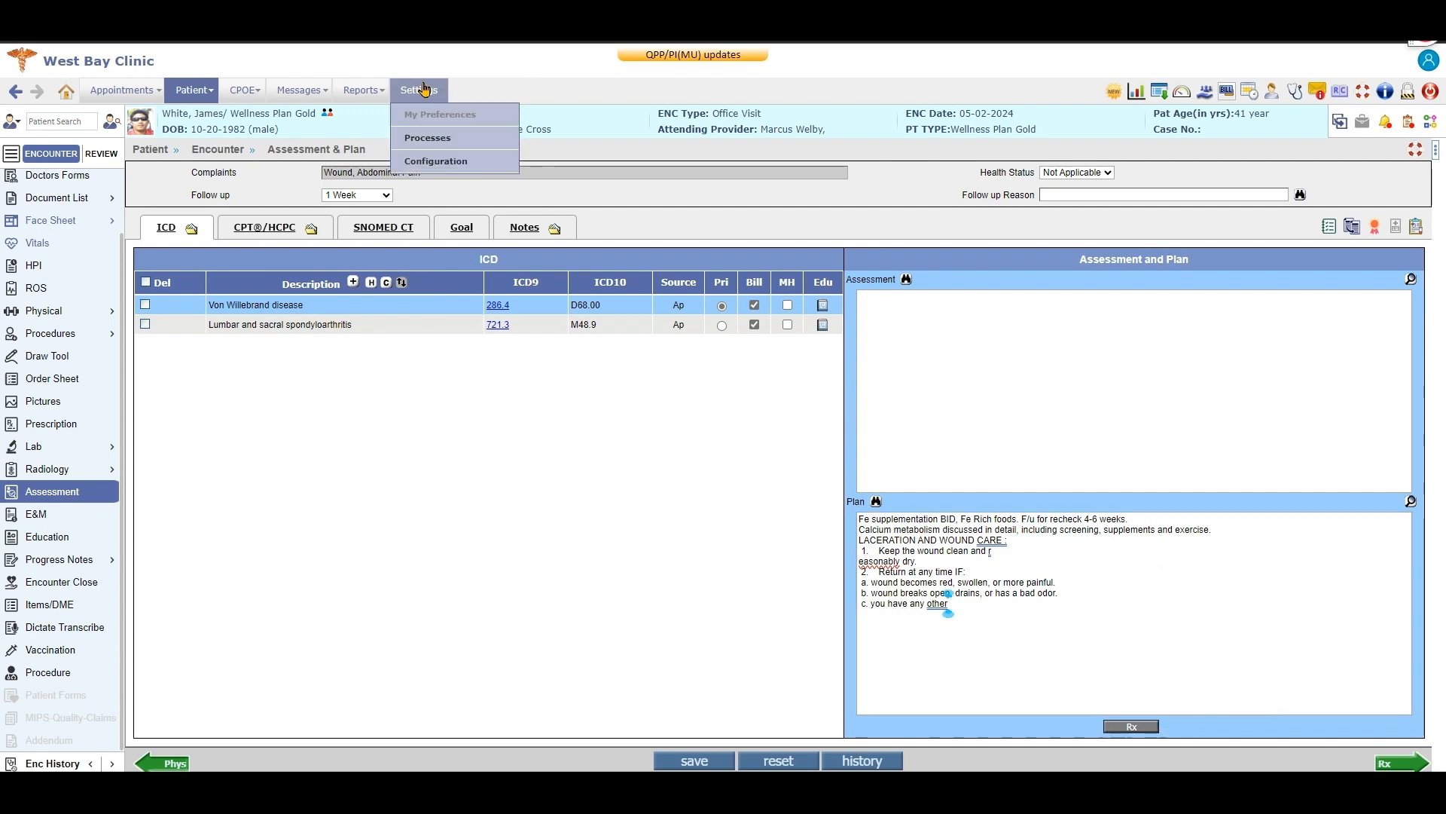
{"action": "mouse_move", "coordinate": [421, 161]}
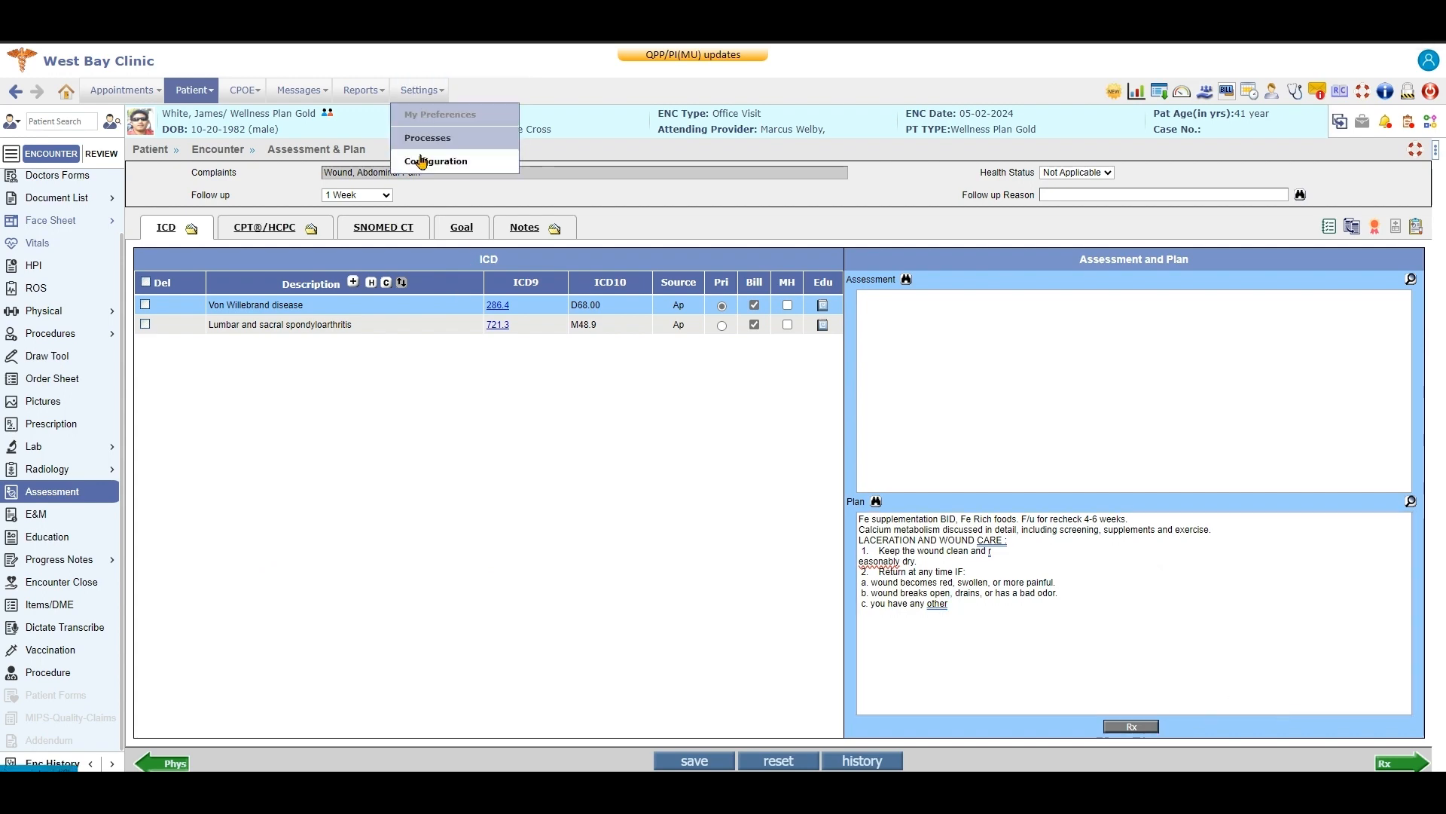
{"action": "left_click", "coordinate": [435, 161]}
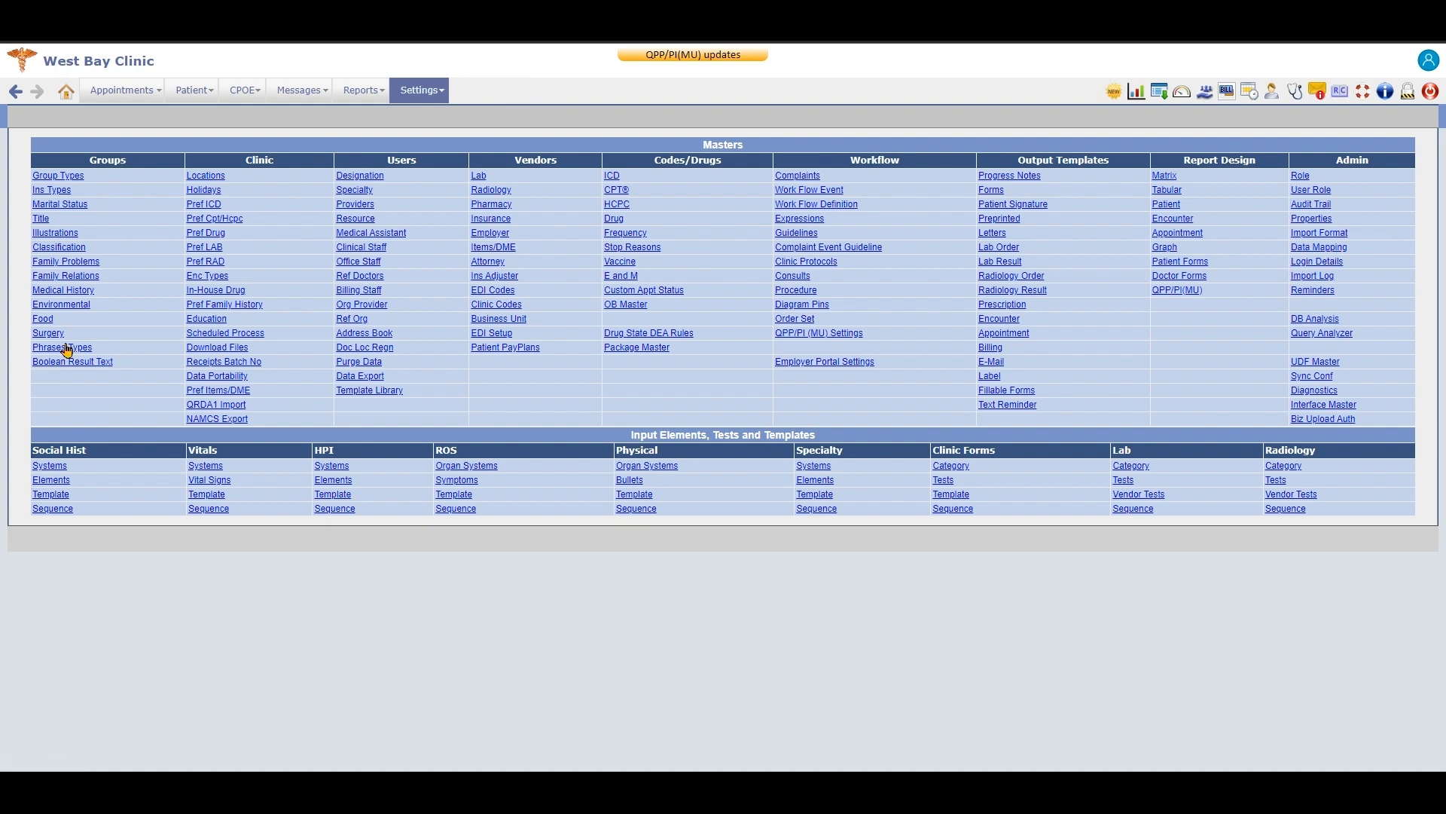
{"action": "mouse_move", "coordinate": [57, 349]}
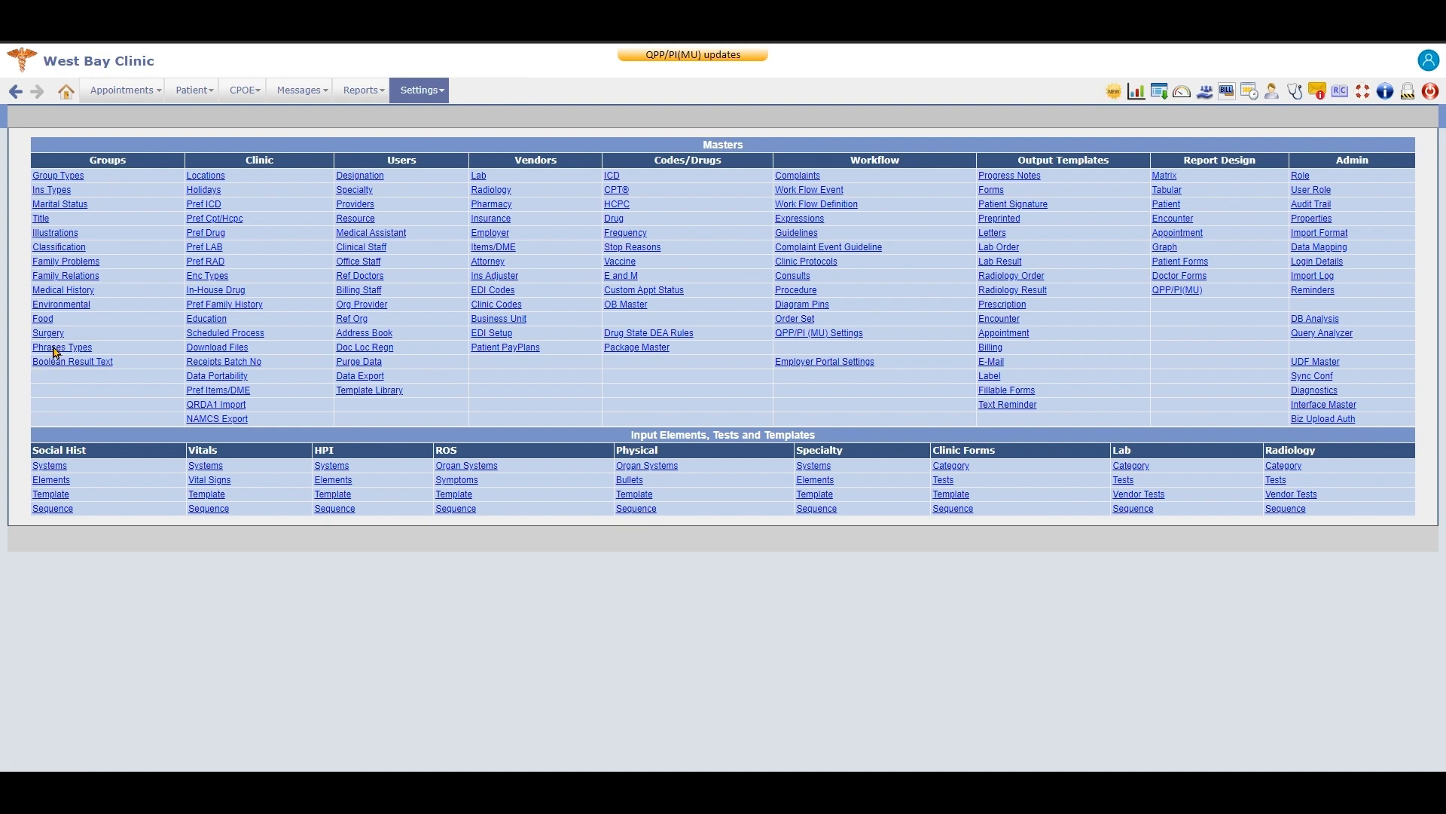
{"action": "left_click", "coordinate": [61, 347]}
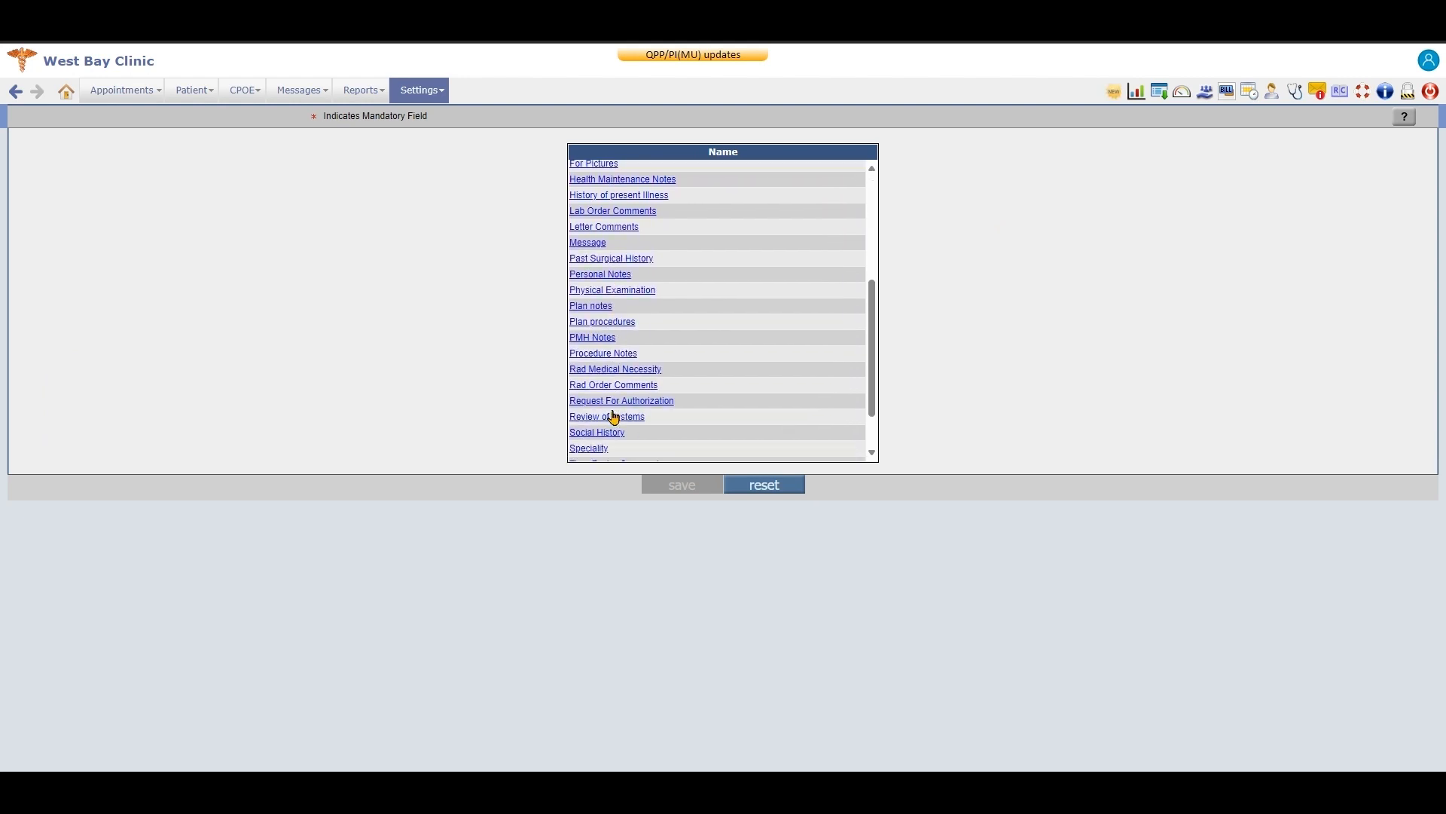
{"action": "scroll", "scroll_direction": "down", "scroll_amount": 3}
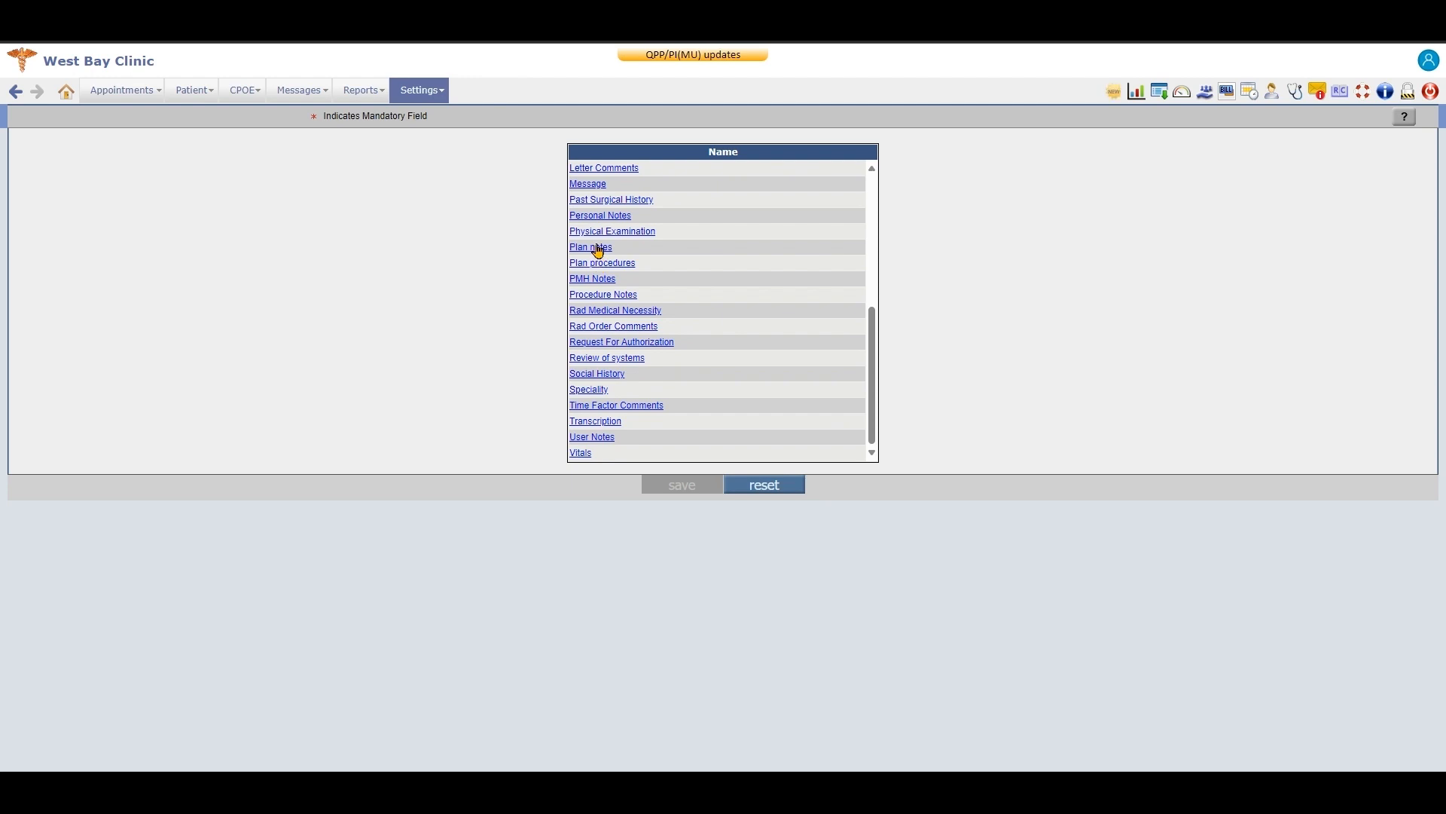
{"action": "left_click", "coordinate": [590, 246]}
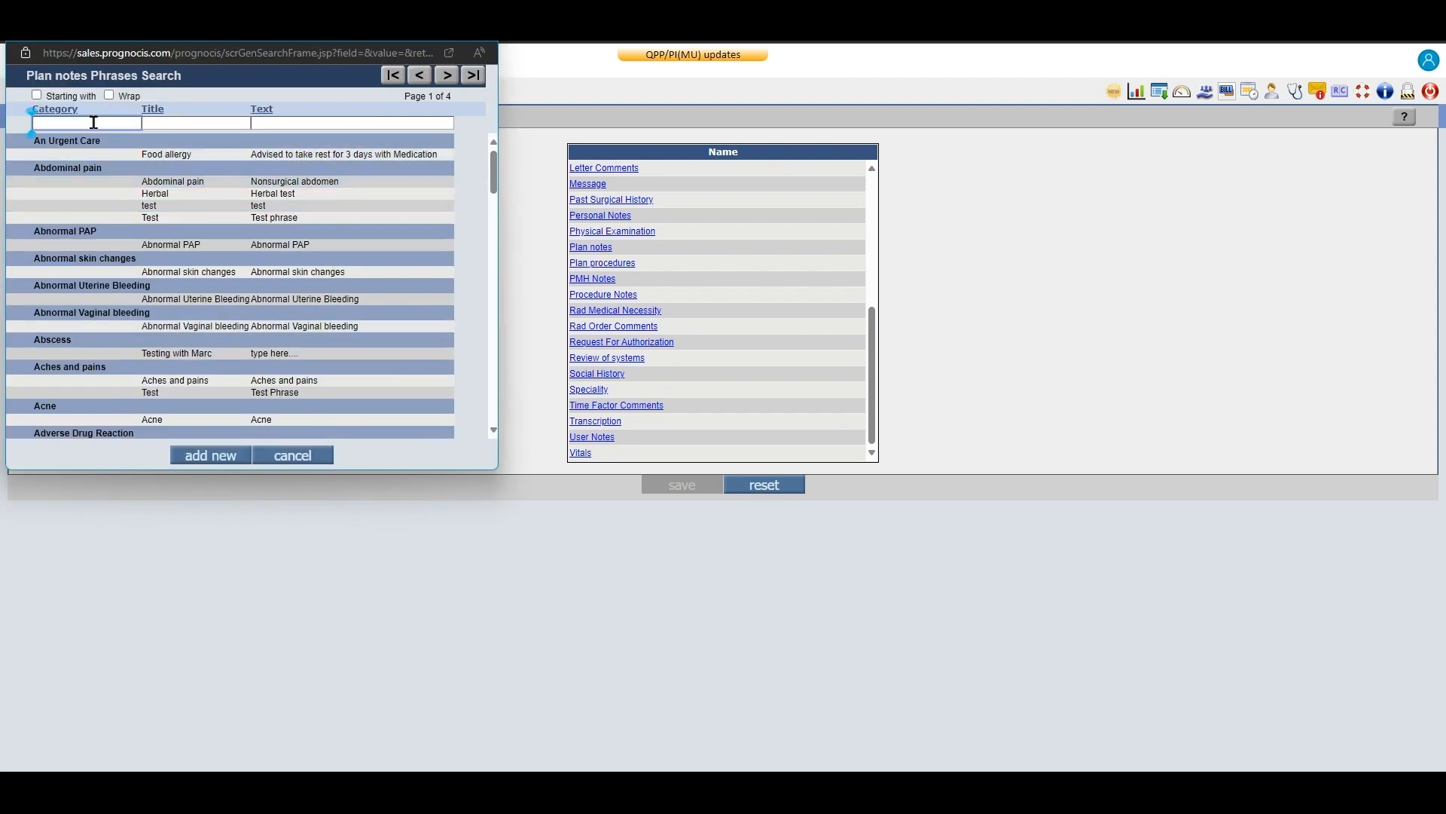
Filter plan notes phrases by category 'lac' and open the Laceration entry for editing
{"action": "type", "text": "lac"}
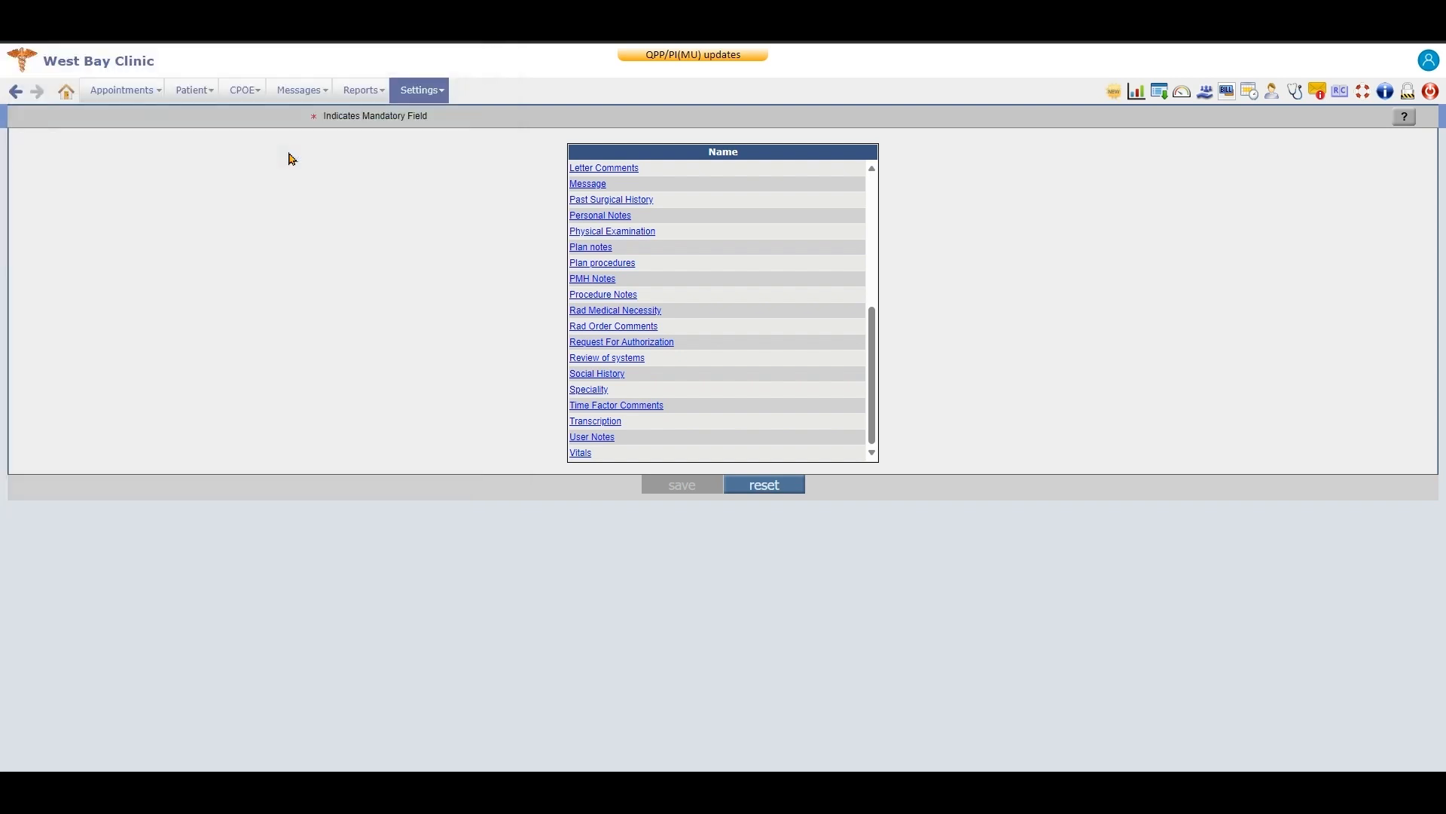
{"action": "left_click", "coordinate": [590, 246]}
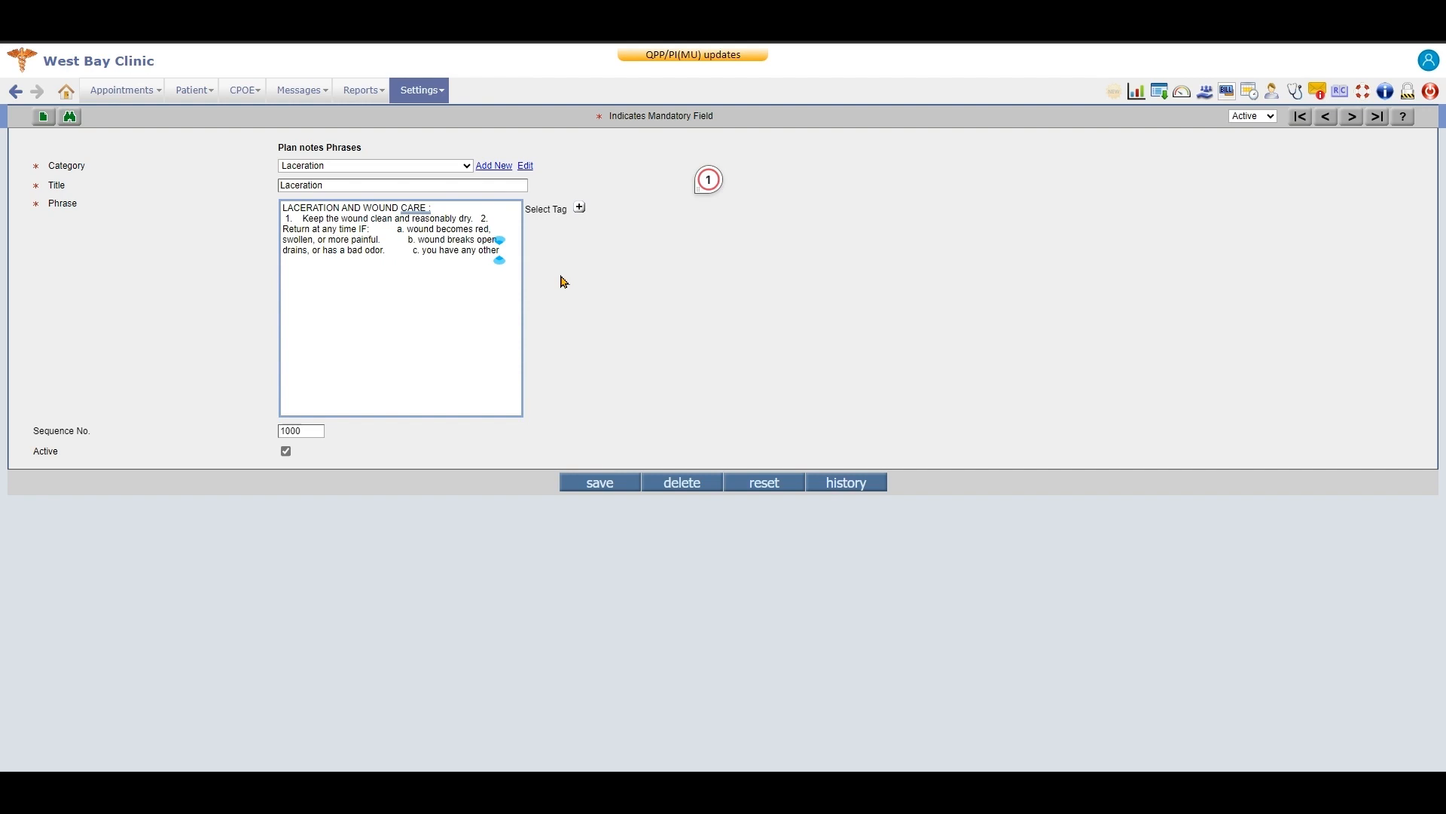
Save the Laceration plan notes phrase, keeping its wound care instructions
{"action": "left_click", "coordinate": [600, 482]}
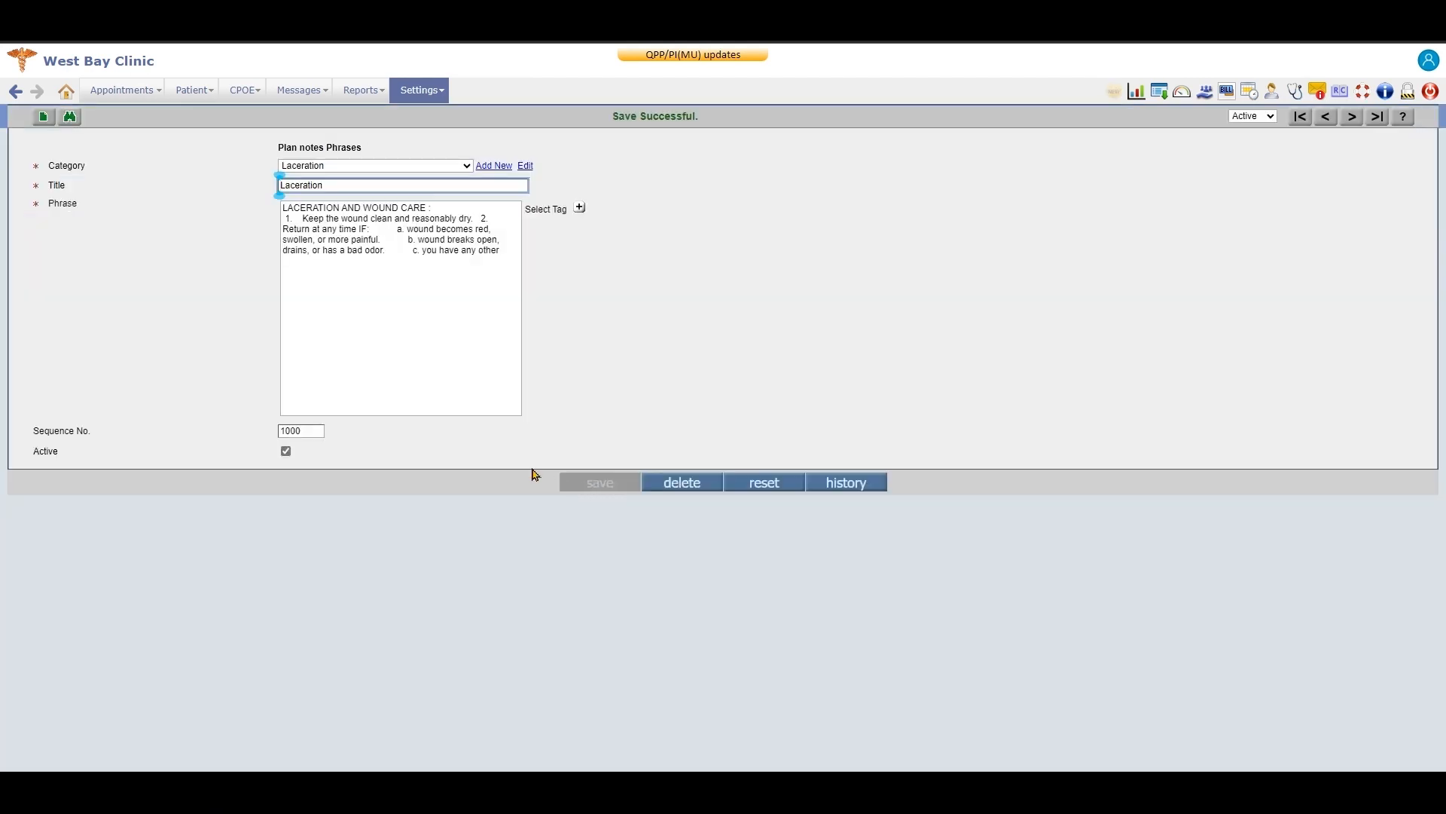